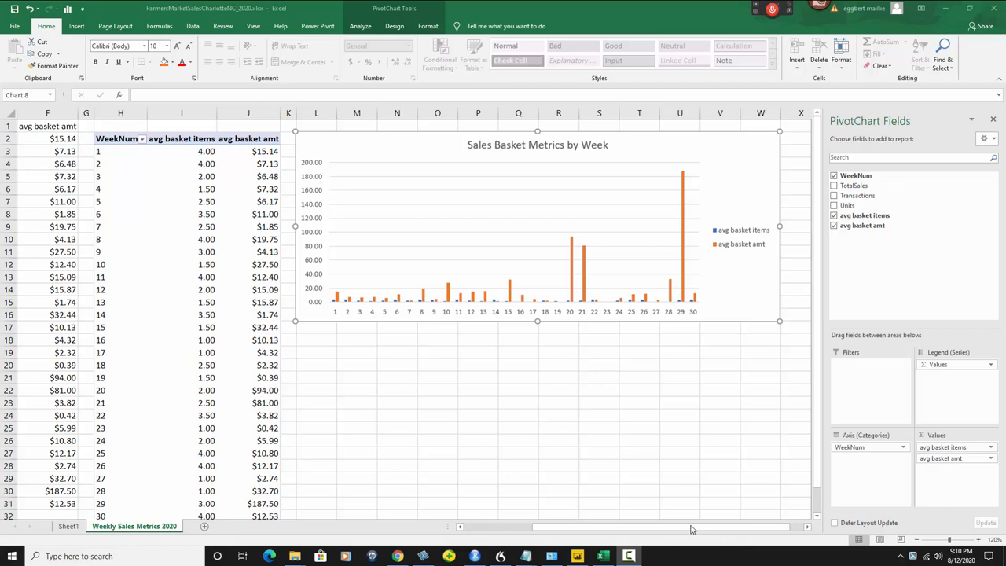
pyautogui.moveTo(546, 157)
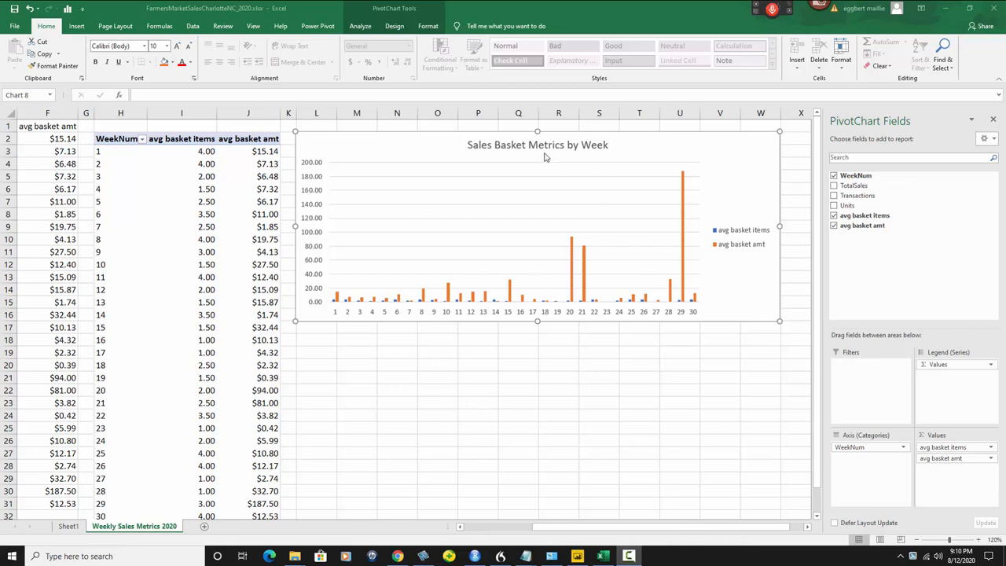
pyautogui.moveTo(680, 529)
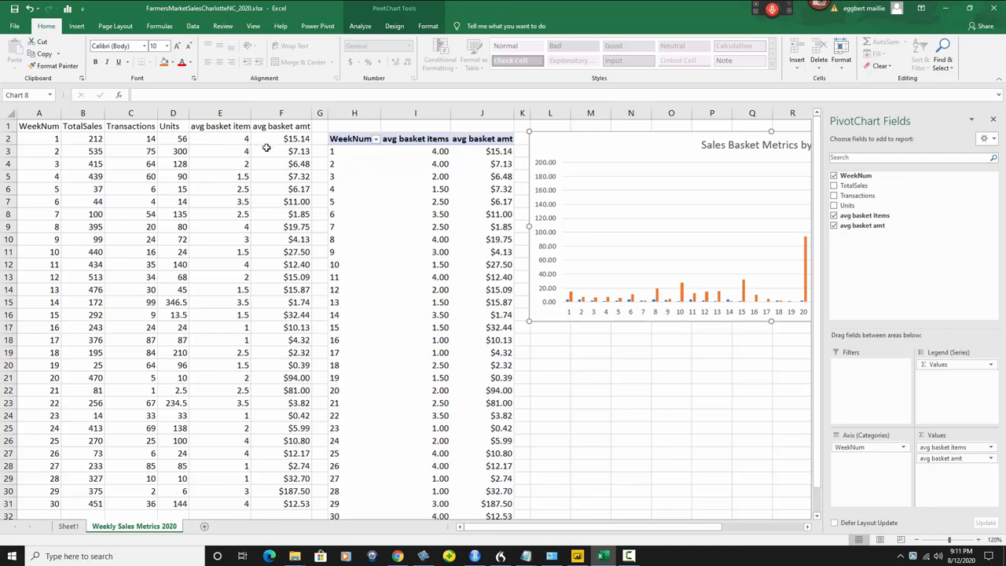
pyautogui.moveTo(150, 327)
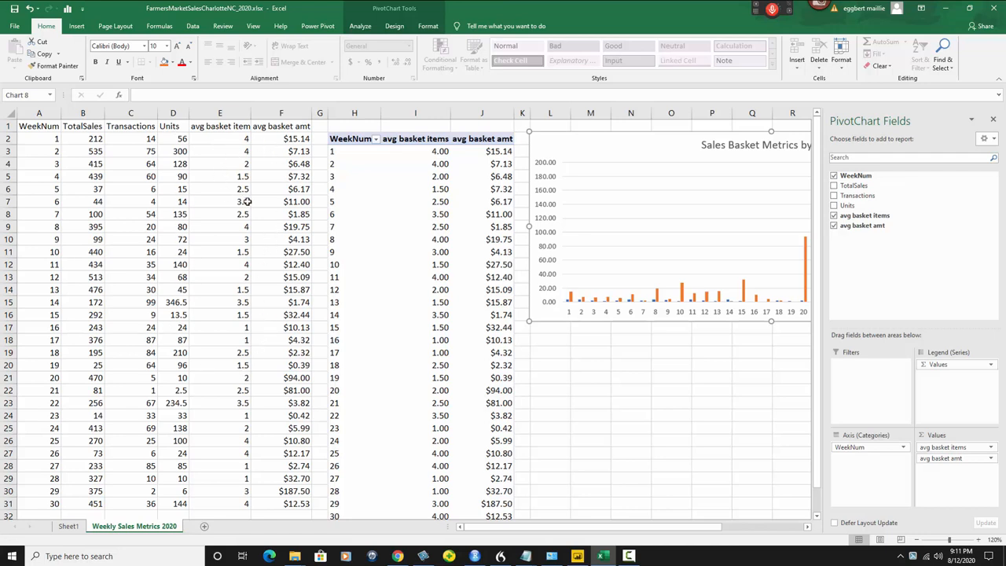
pyautogui.moveTo(315, 148)
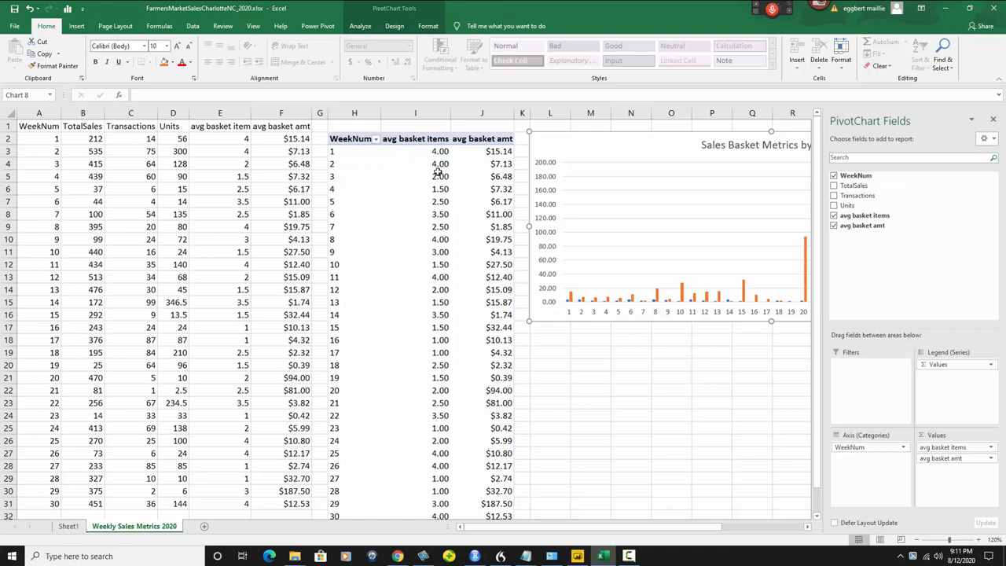
pyautogui.moveTo(363, 256)
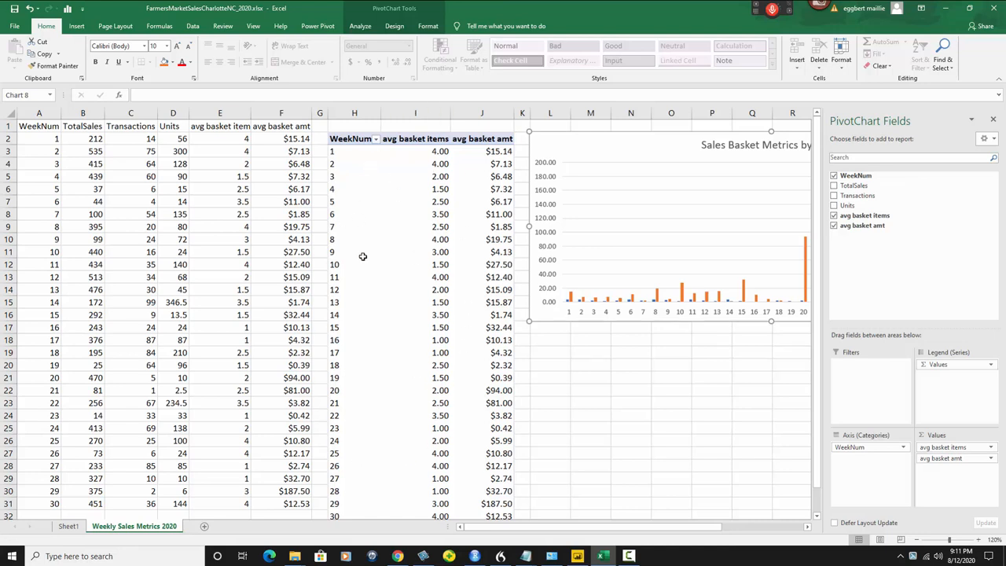
pyautogui.moveTo(558, 518)
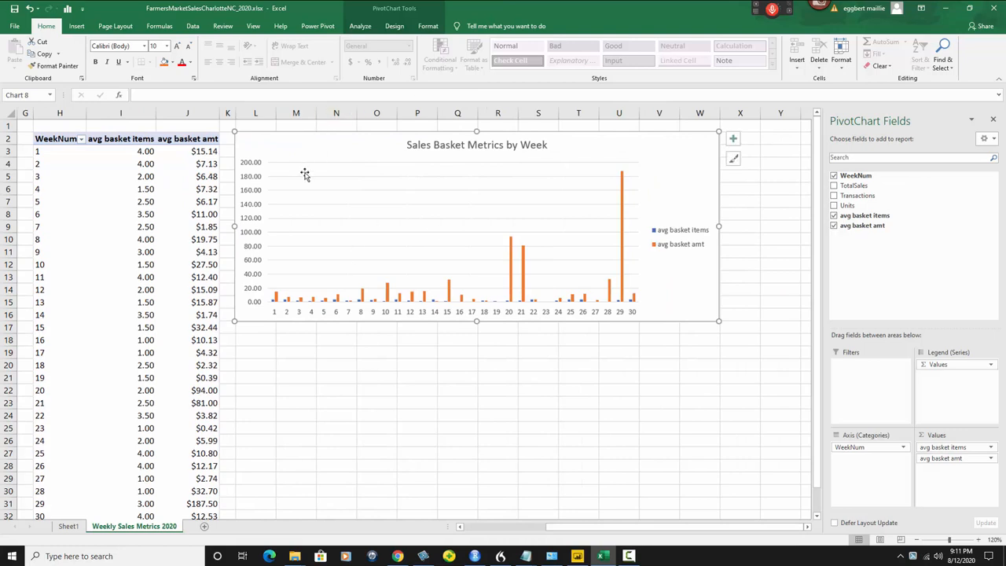
pyautogui.moveTo(666, 230)
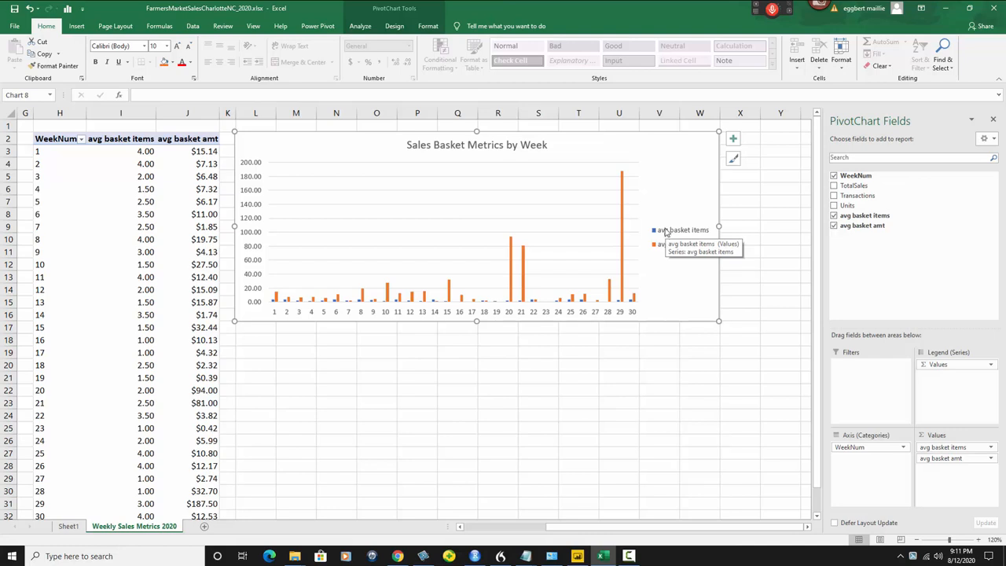
pyautogui.moveTo(693, 236)
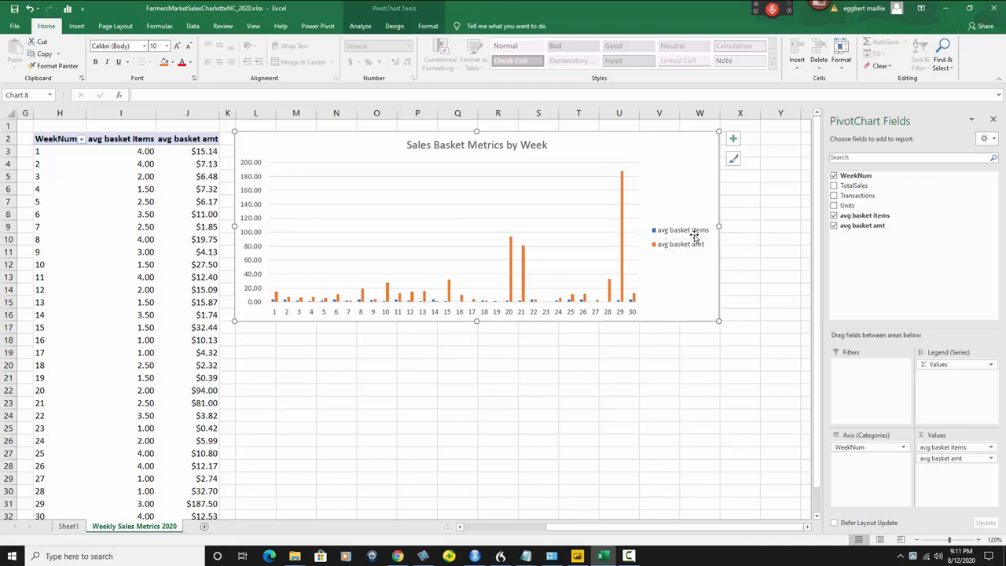
pyautogui.moveTo(698, 251)
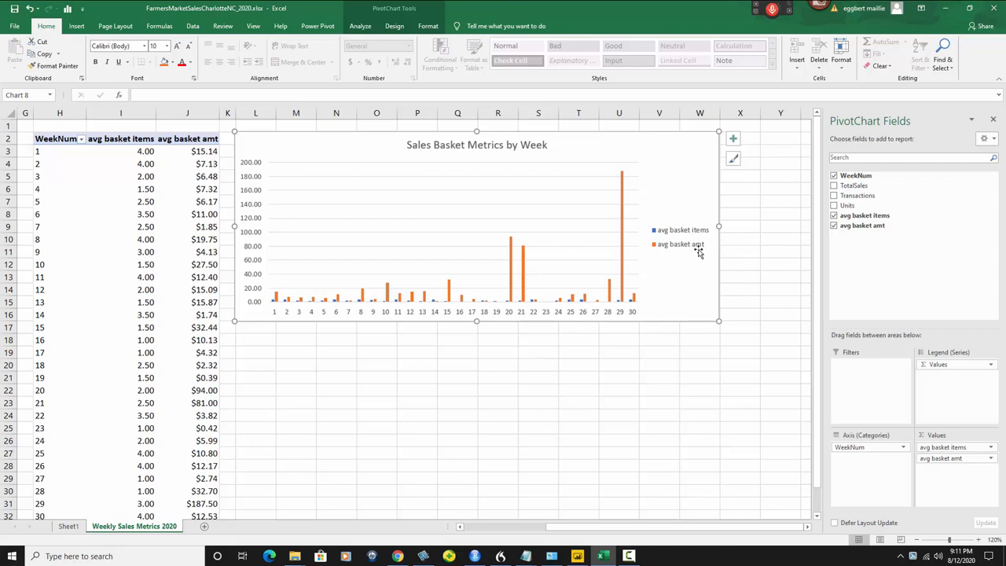
pyautogui.moveTo(644, 260)
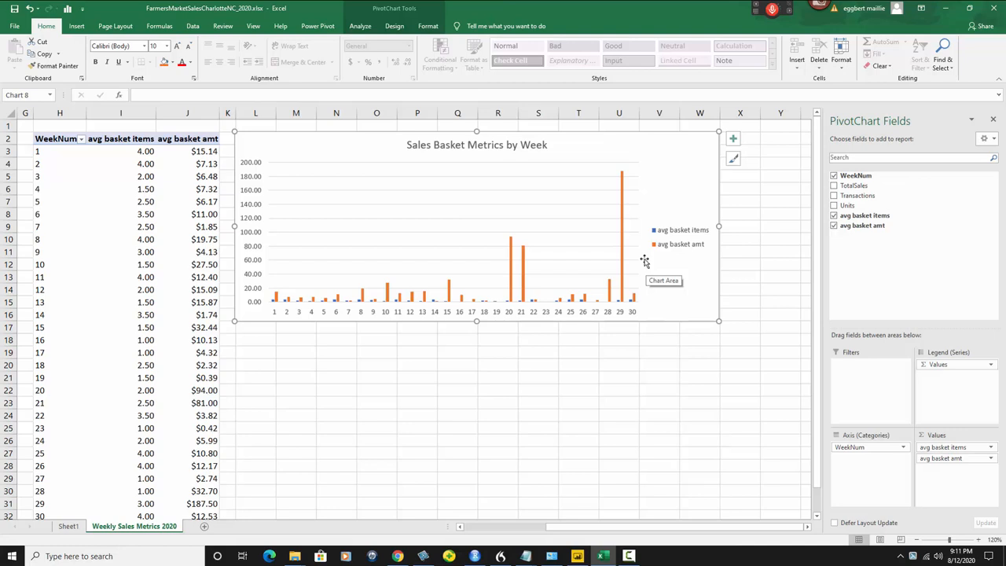
pyautogui.moveTo(519, 152)
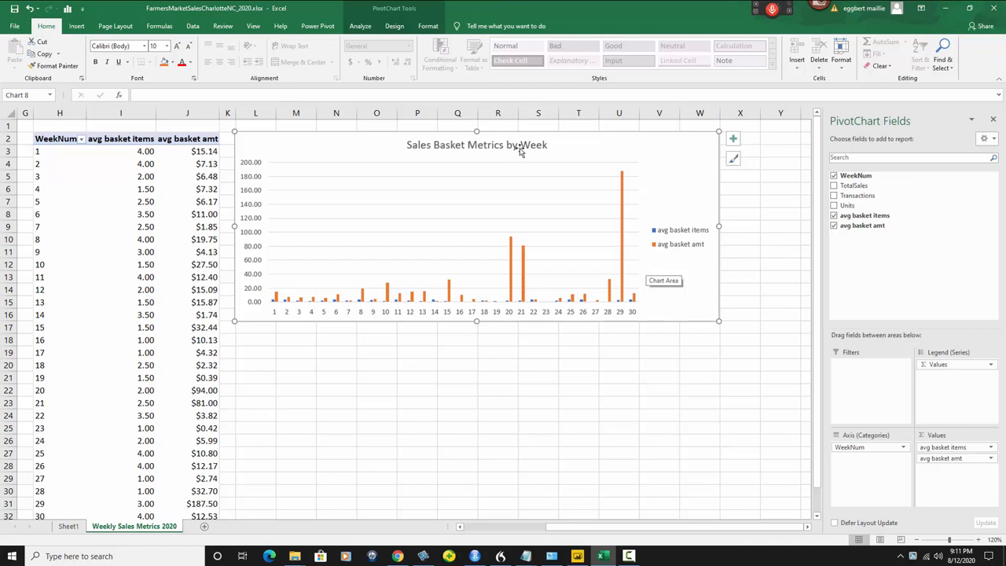
pyautogui.moveTo(534, 155)
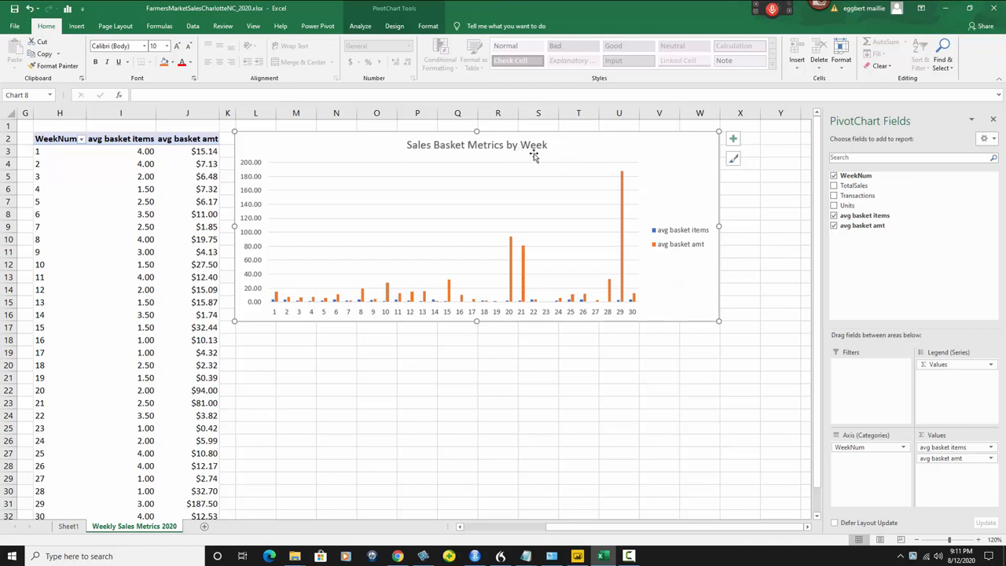
# - Insert a PivotTable from the weekly data into column H, with WeekNum as rows
pyautogui.hscroll(-3)
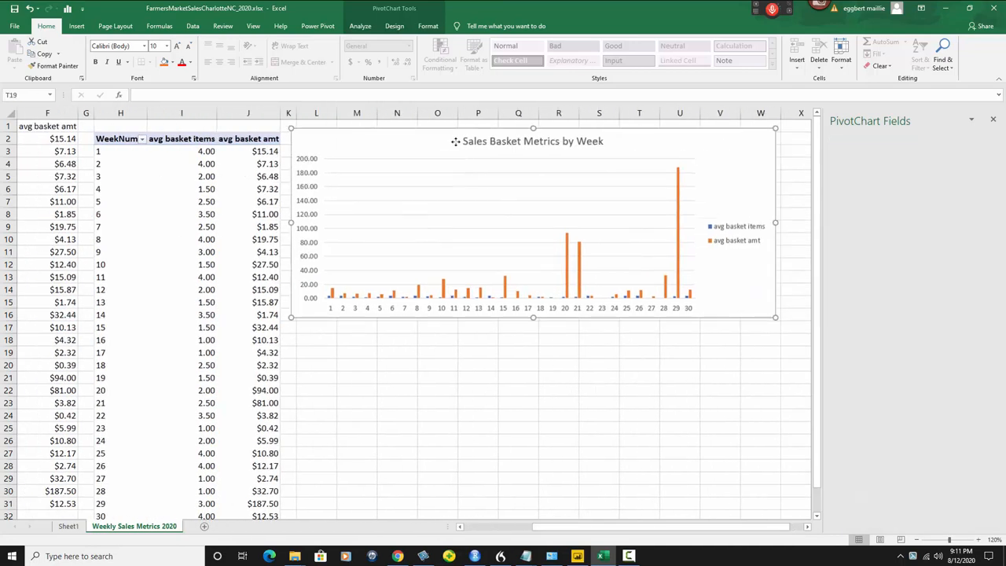
pyautogui.click(121, 150)
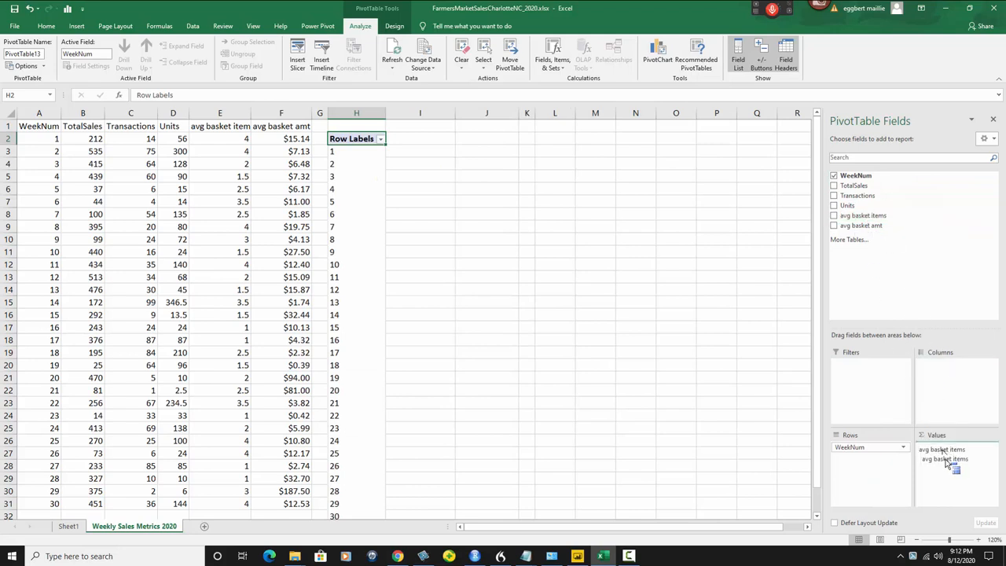
# - Add avg basket items and avg basket amt to Values, summarized as Average instead of Sum
pyautogui.click(834, 215)
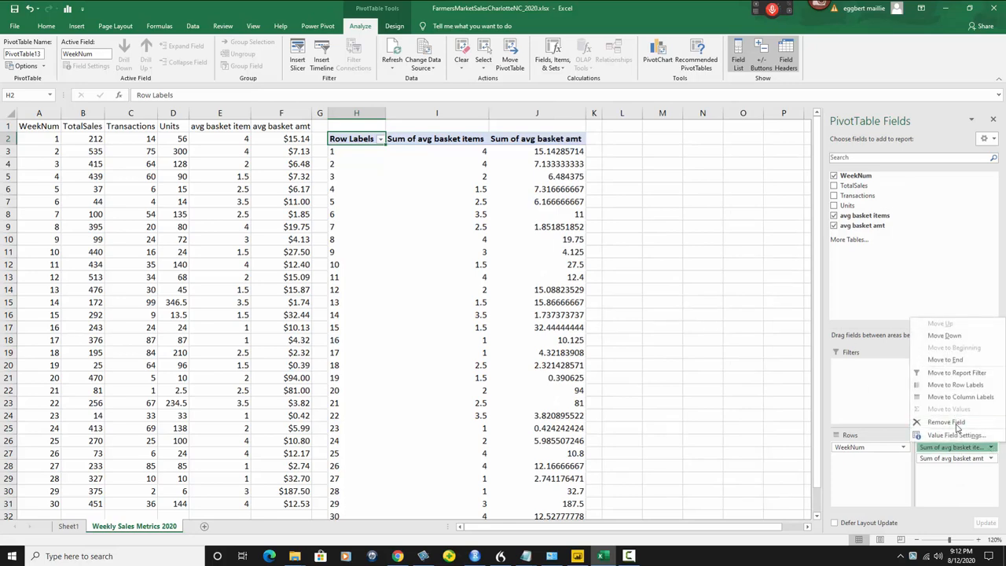
pyautogui.click(955, 435)
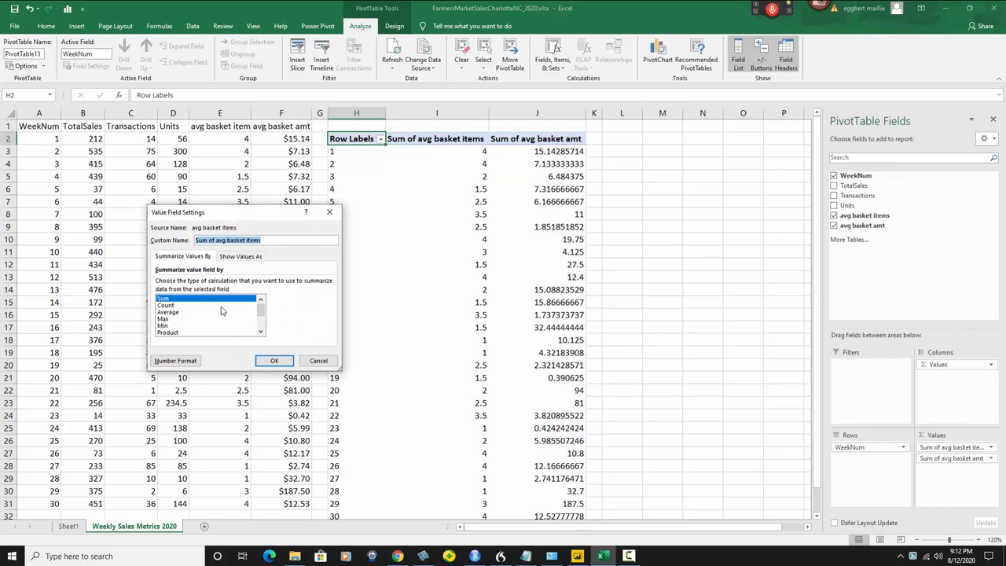
pyautogui.click(274, 359)
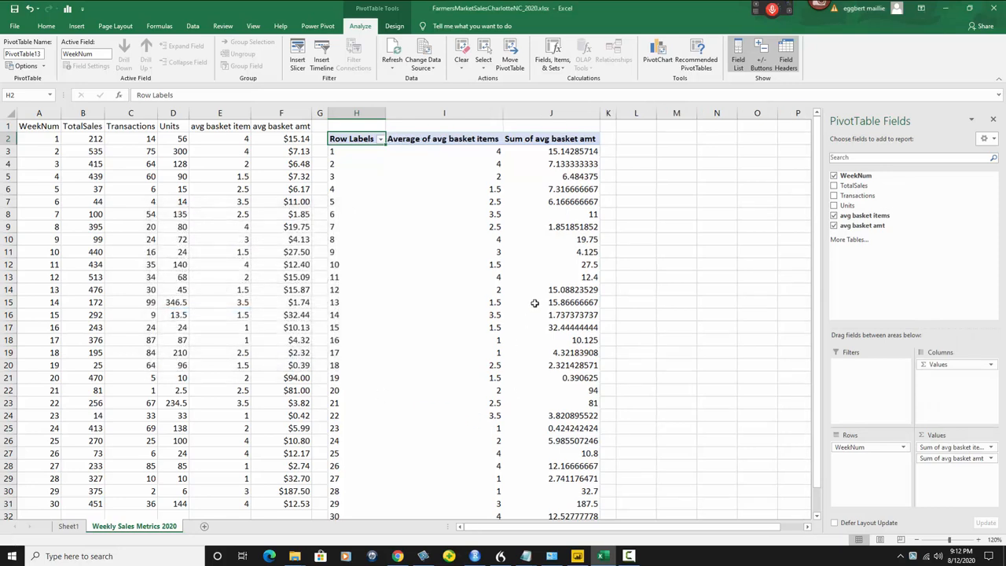
pyautogui.click(989, 457)
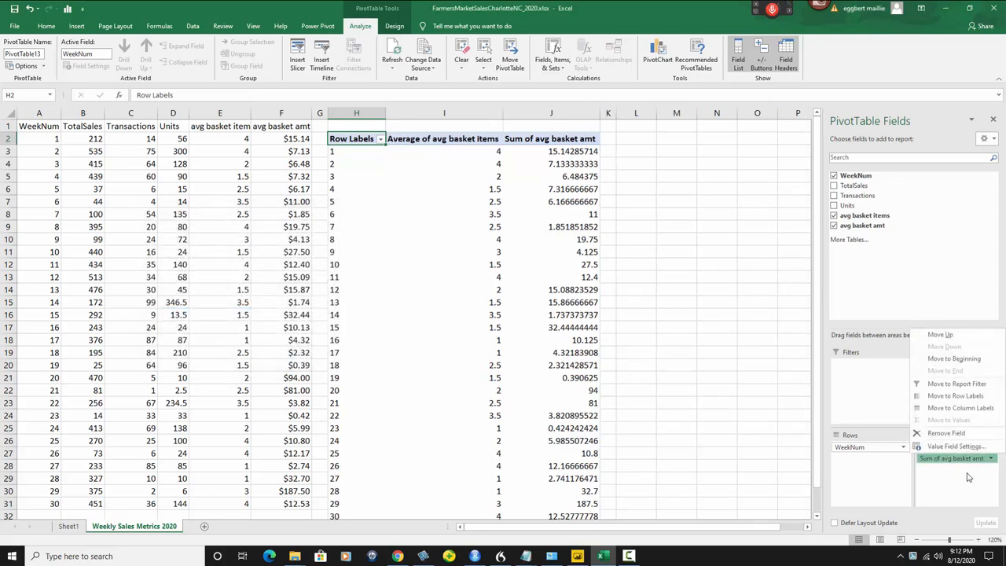
pyautogui.click(957, 446)
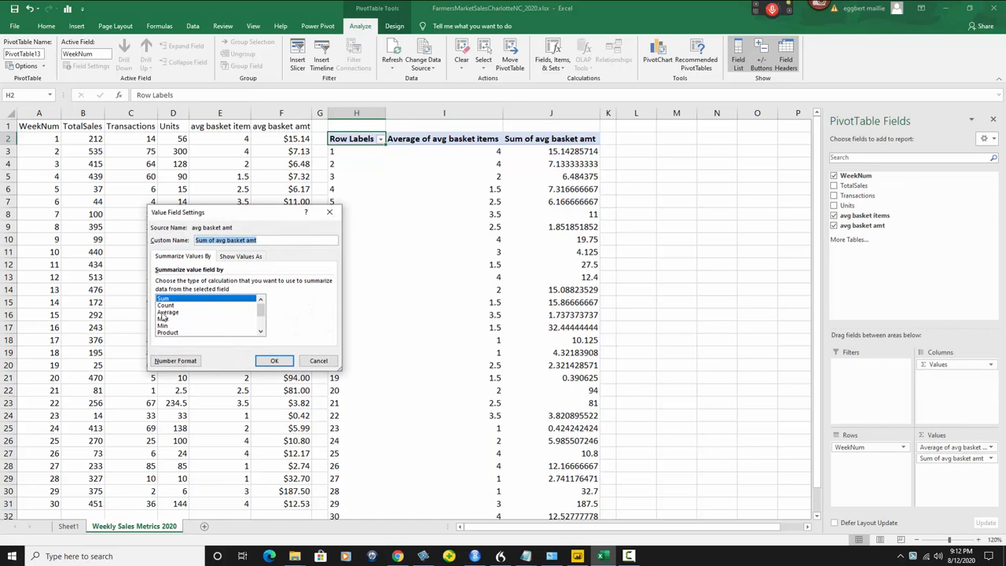
pyautogui.click(273, 359)
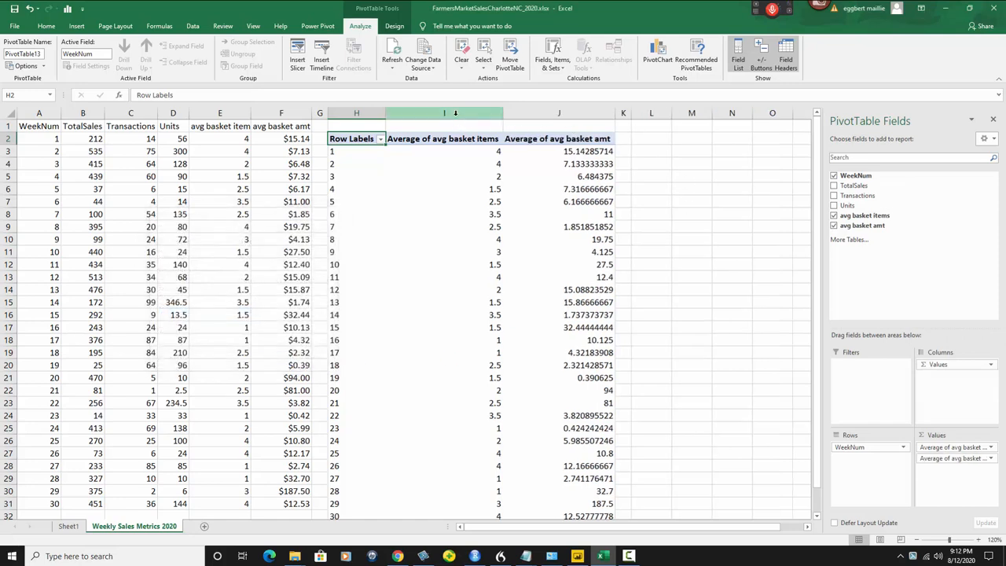
# - Format the pivot's average columns I and J as numbers with two decimals
pyautogui.rightClick(444, 138)
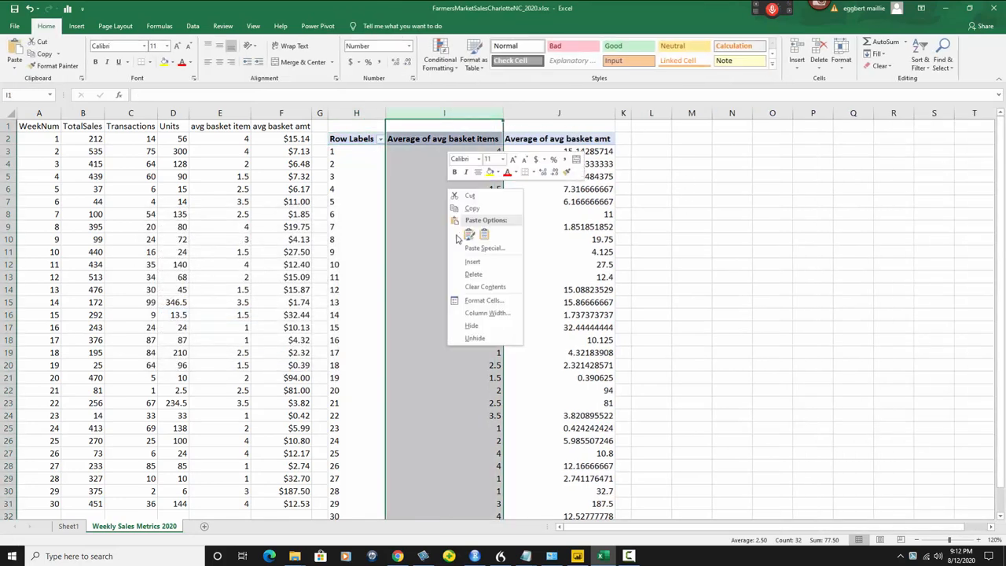
pyautogui.click(483, 300)
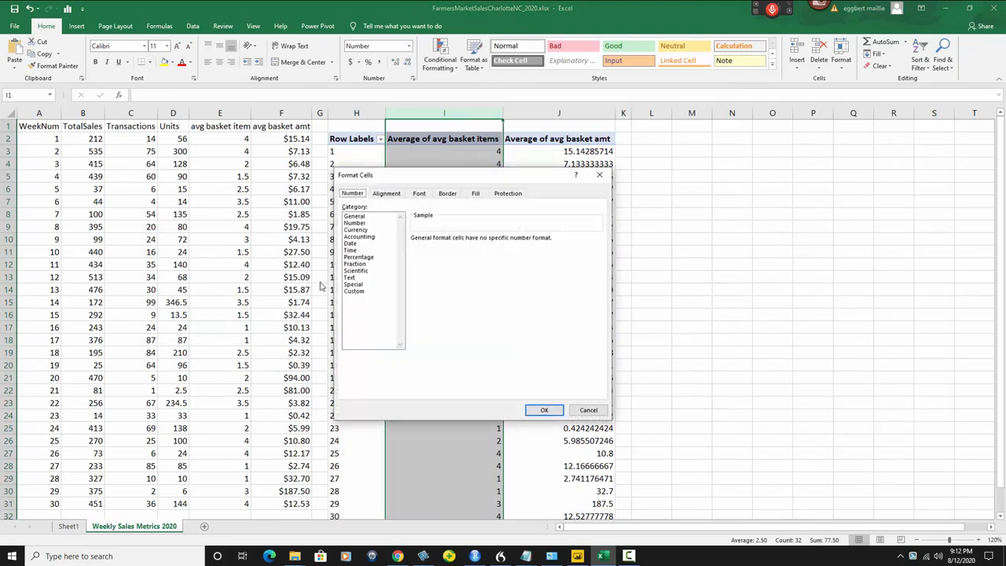
pyautogui.click(355, 222)
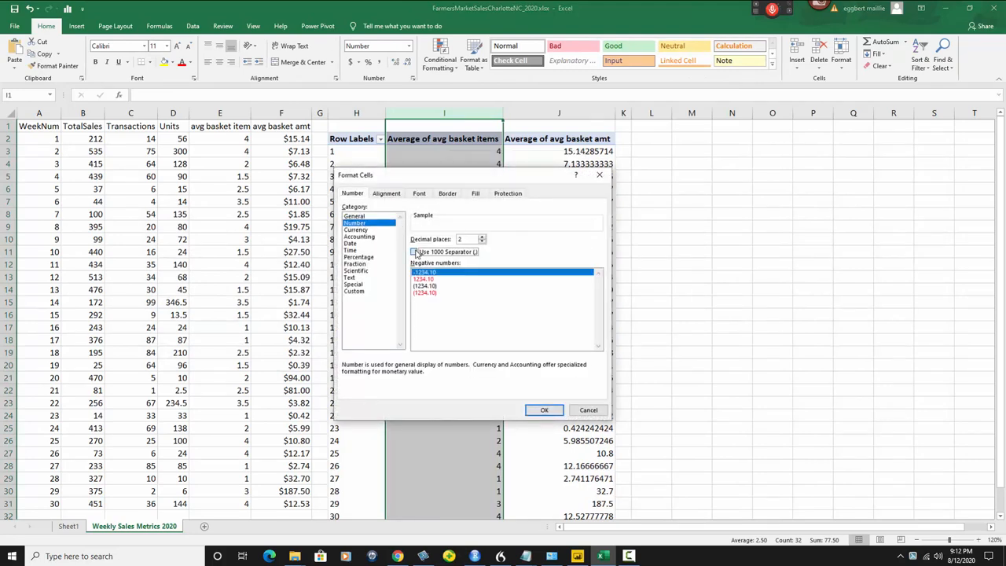
pyautogui.click(544, 410)
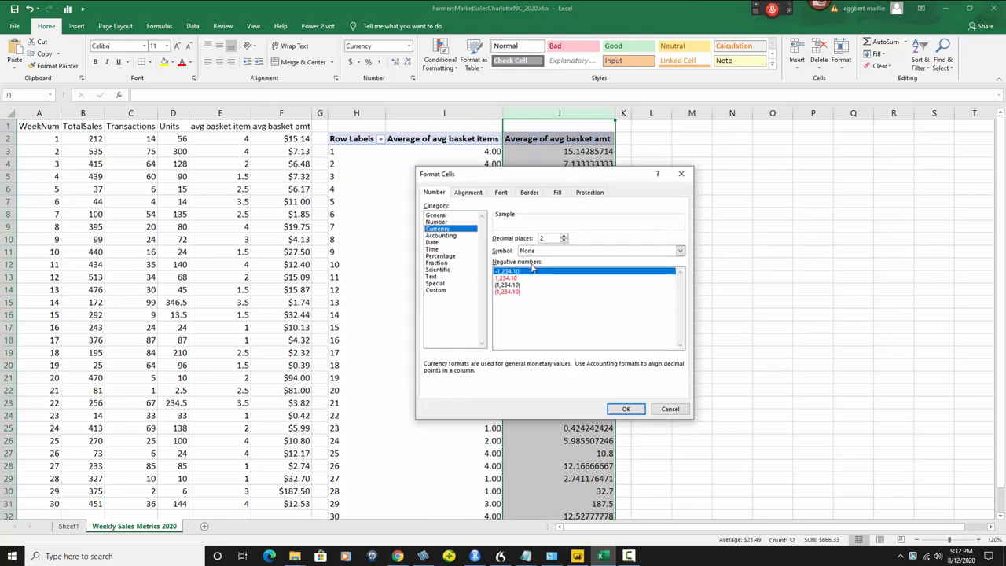
pyautogui.click(625, 408)
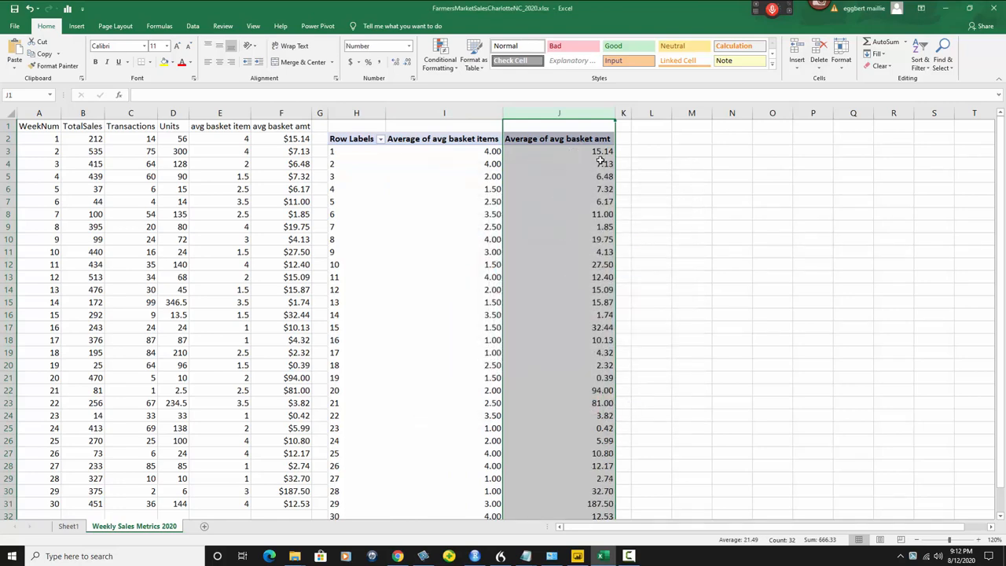
pyautogui.moveTo(601, 151)
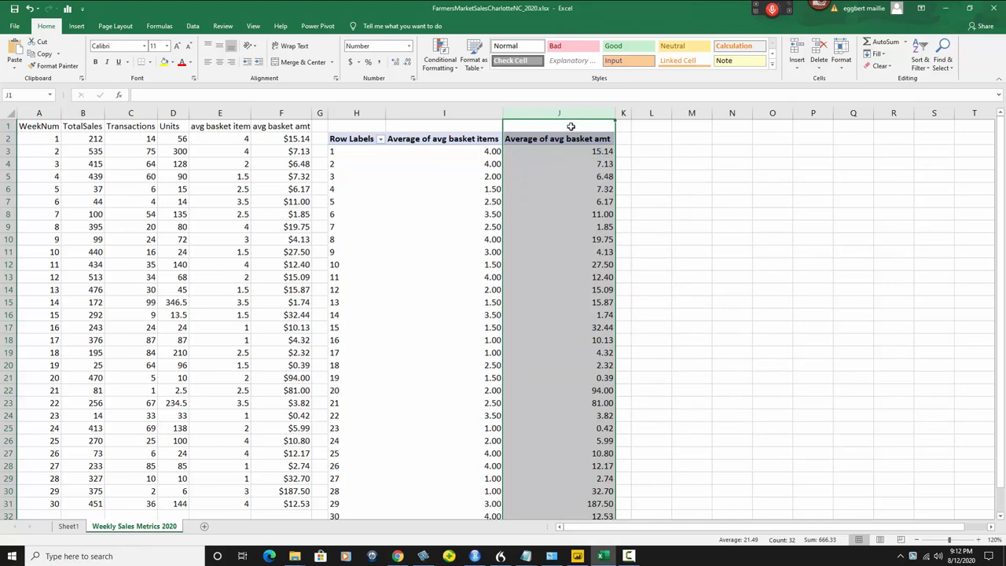
# - Apply Currency format to the Average of avg basket amt column, e.g. $15.14
pyautogui.rightClick(559, 125)
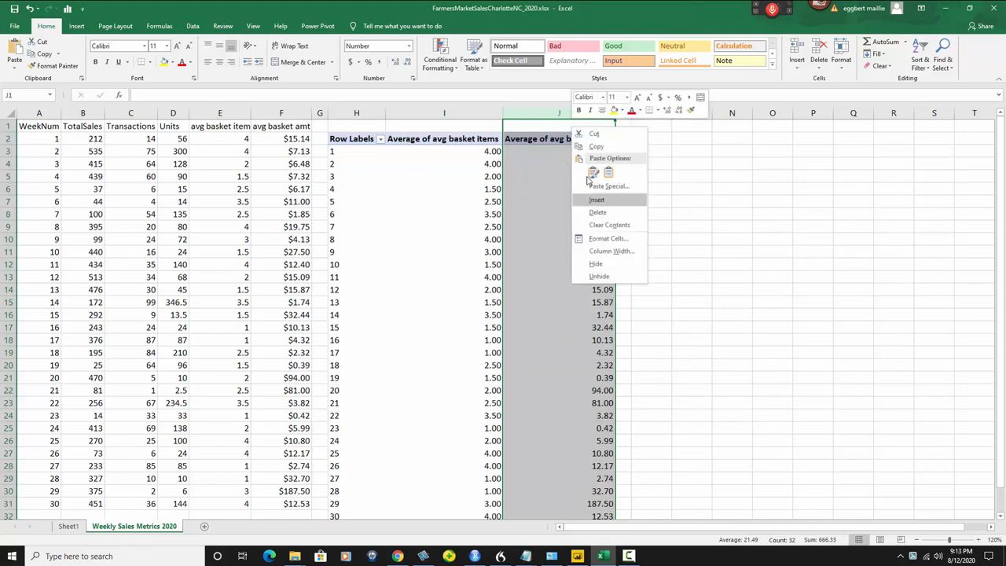
pyautogui.moveTo(609, 239)
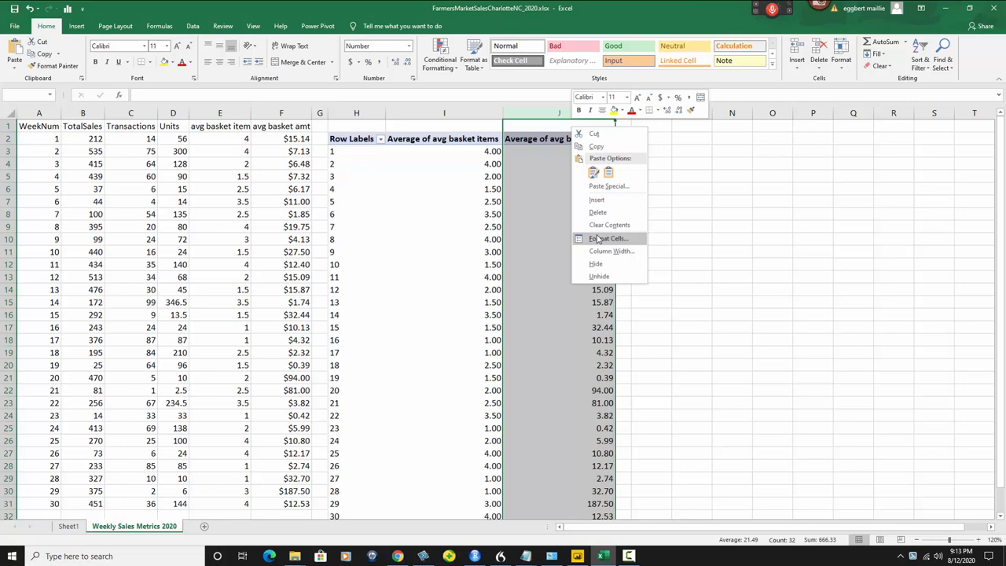
pyautogui.click(609, 238)
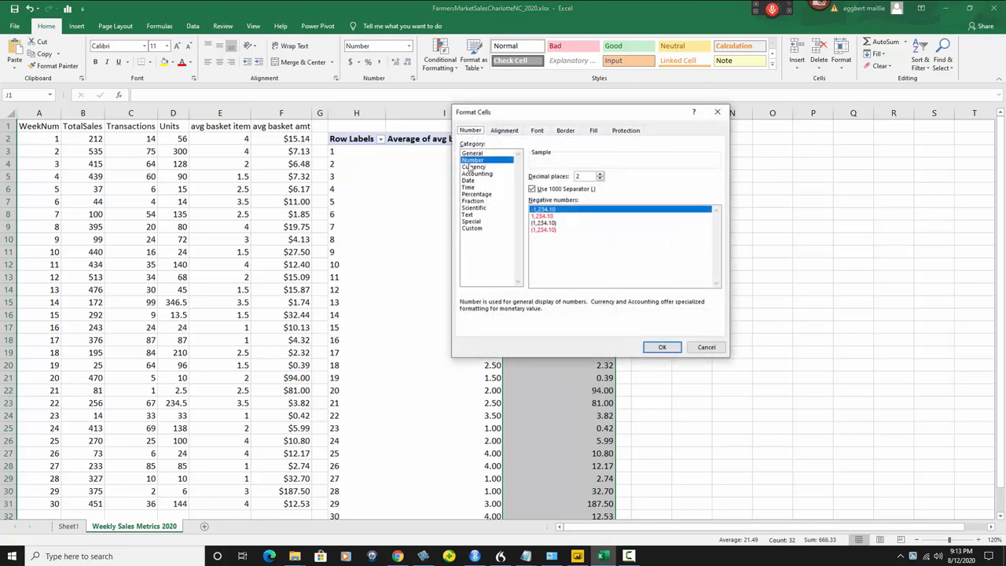
pyautogui.click(474, 168)
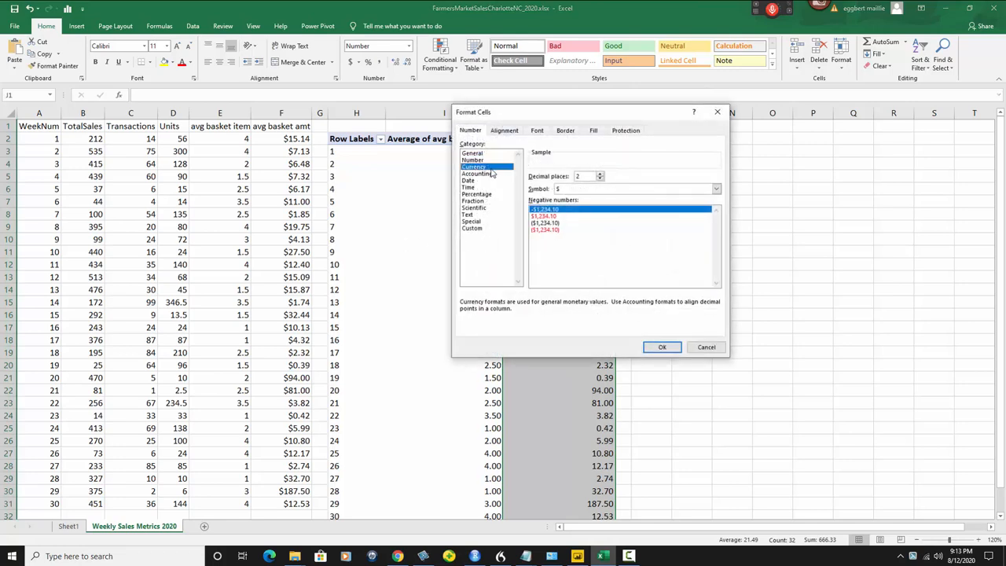
pyautogui.click(662, 347)
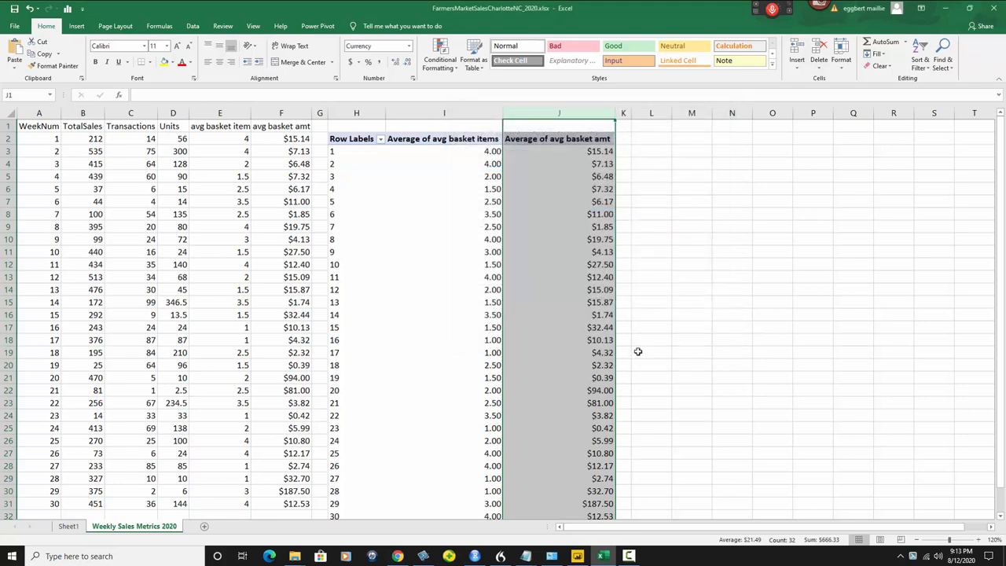
pyautogui.click(443, 138)
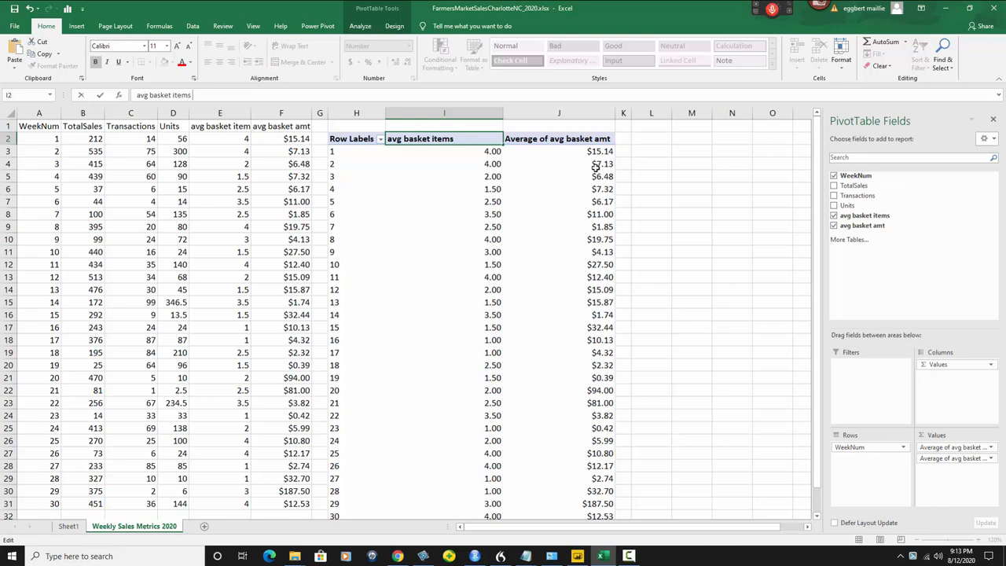
# - Rename headers H2–J2 to WeekNum, avg basket items and avg basket amt, dismissing the duplicate-name warning
pyautogui.click(558, 138)
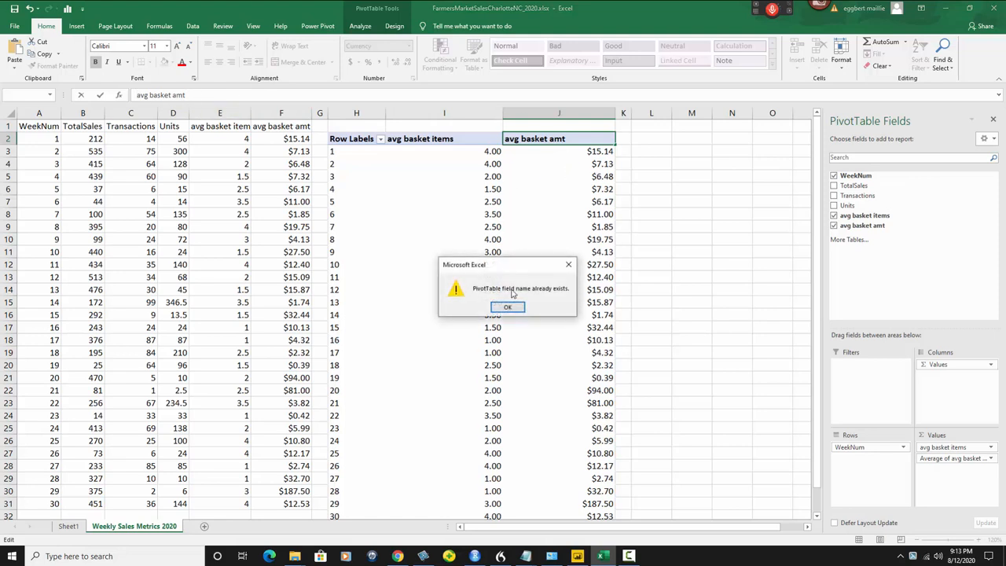
pyautogui.click(507, 306)
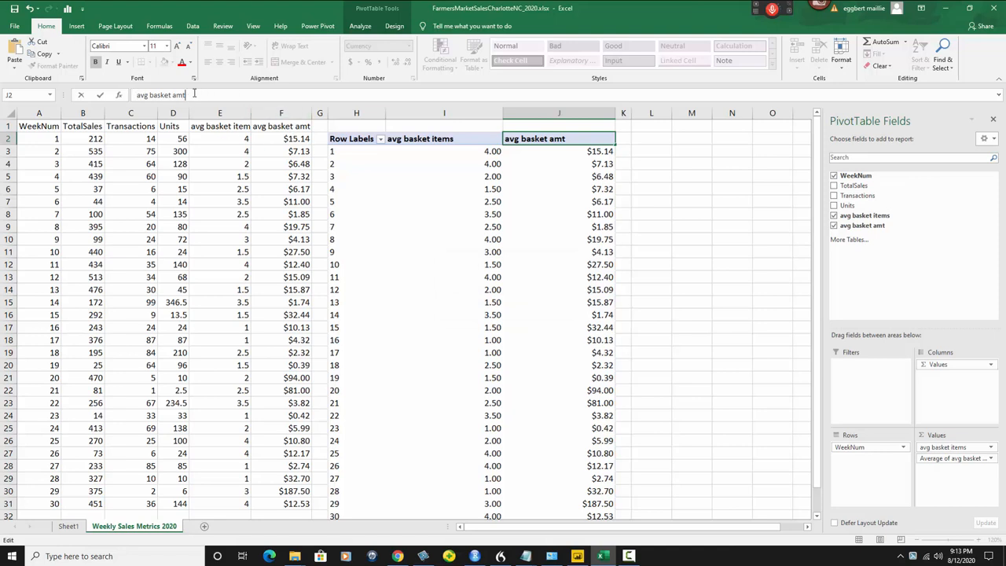
pyautogui.moveTo(407, 165)
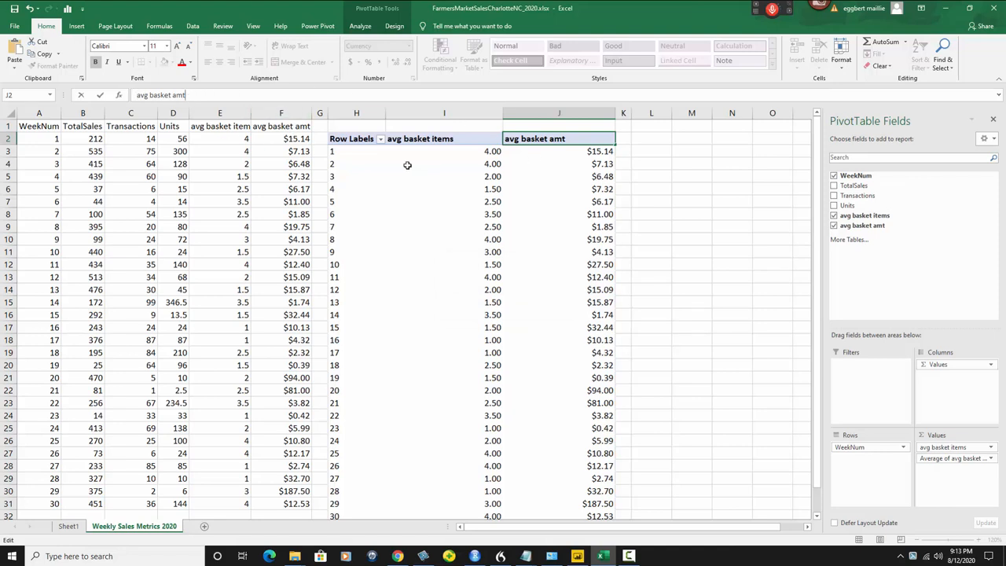
pyautogui.click(559, 188)
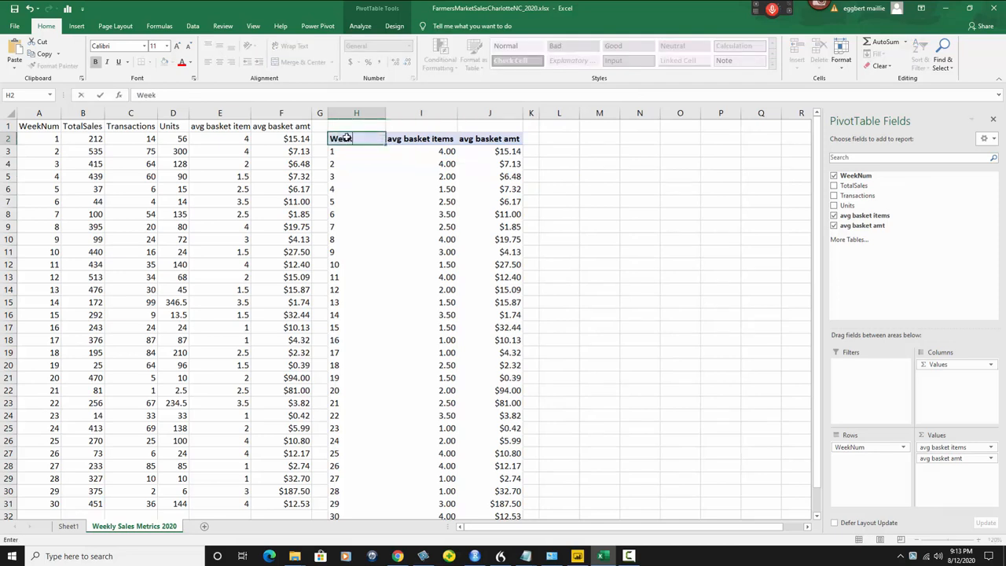
pyautogui.write('WeekNum')
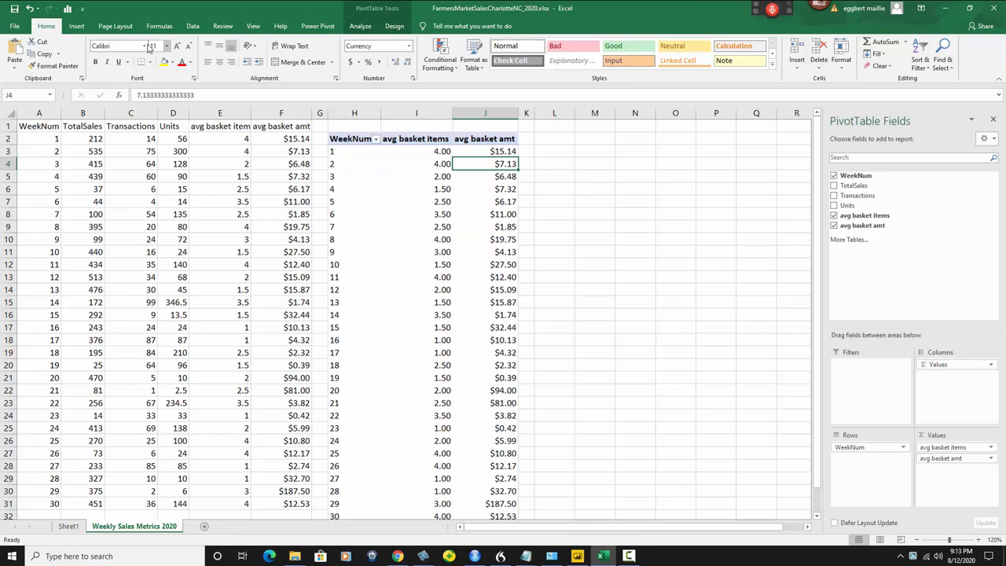
# - Insert a Clustered Column PivotChart from the pivot table
pyautogui.click(76, 26)
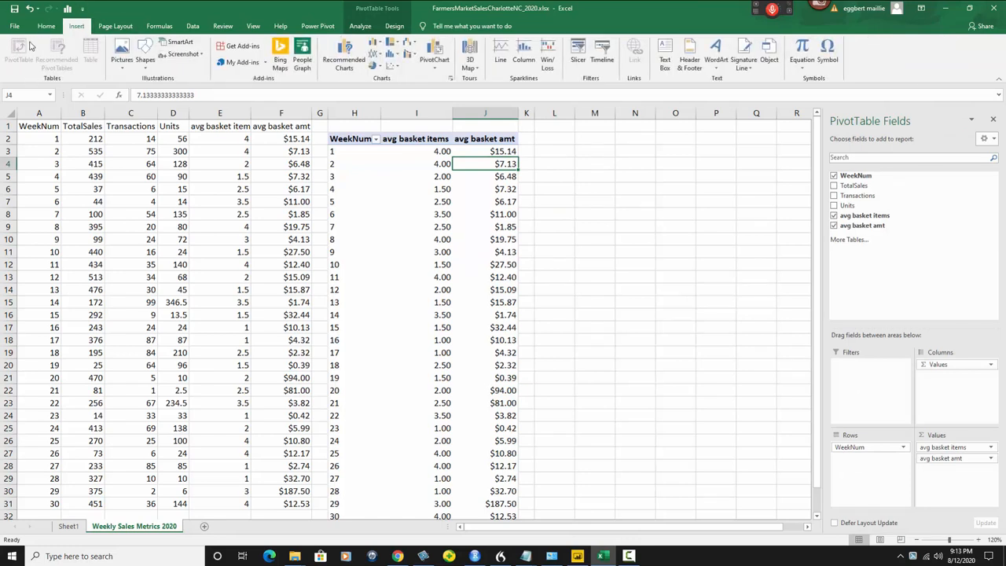
pyautogui.moveTo(438, 364)
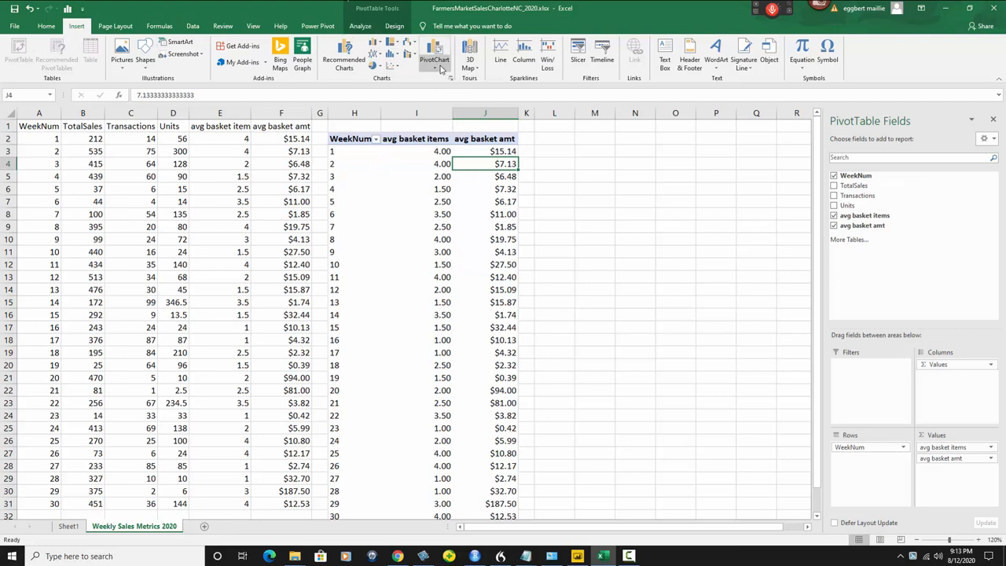
pyautogui.click(435, 58)
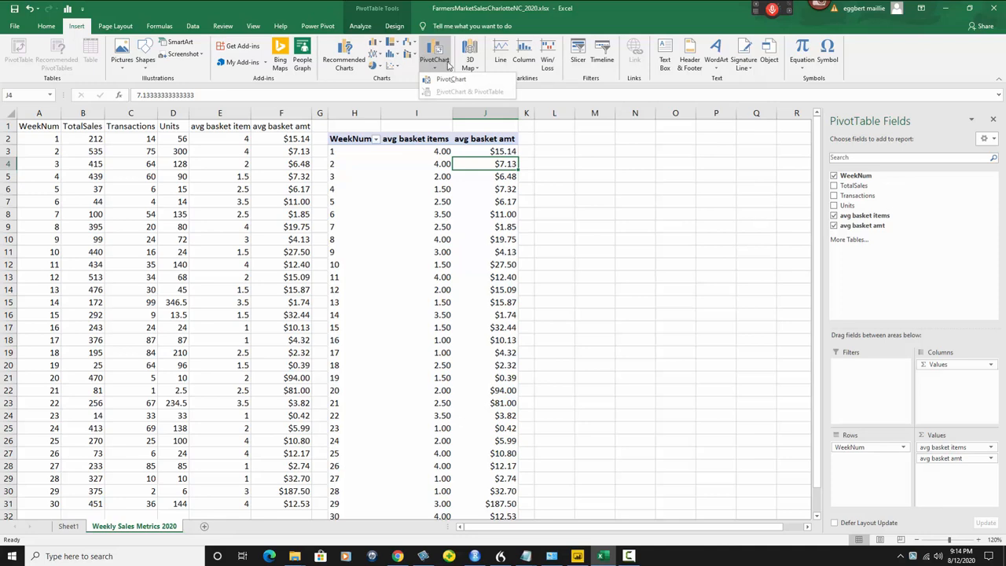
pyautogui.click(435, 59)
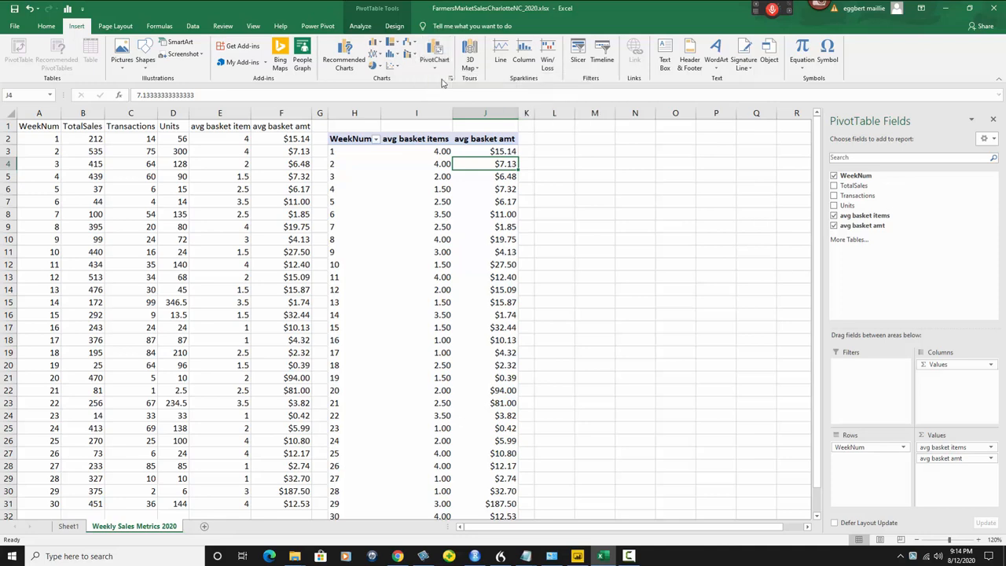
pyautogui.click(443, 71)
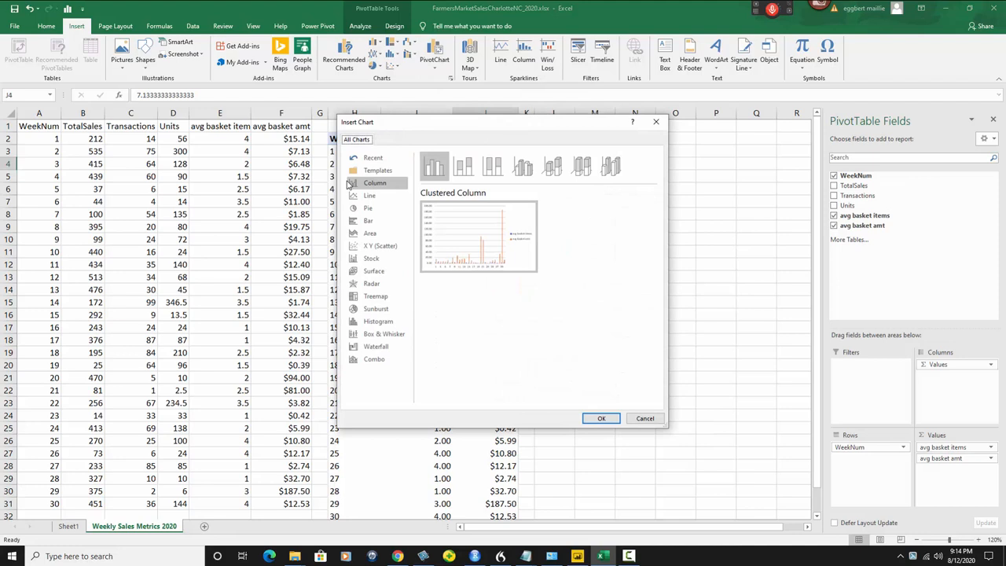
pyautogui.moveTo(369, 195)
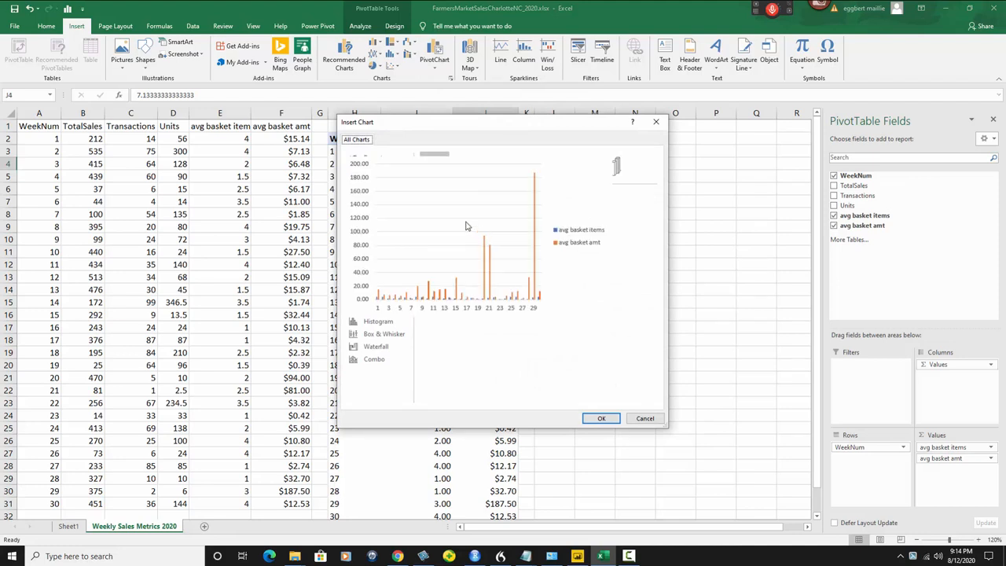
pyautogui.click(375, 182)
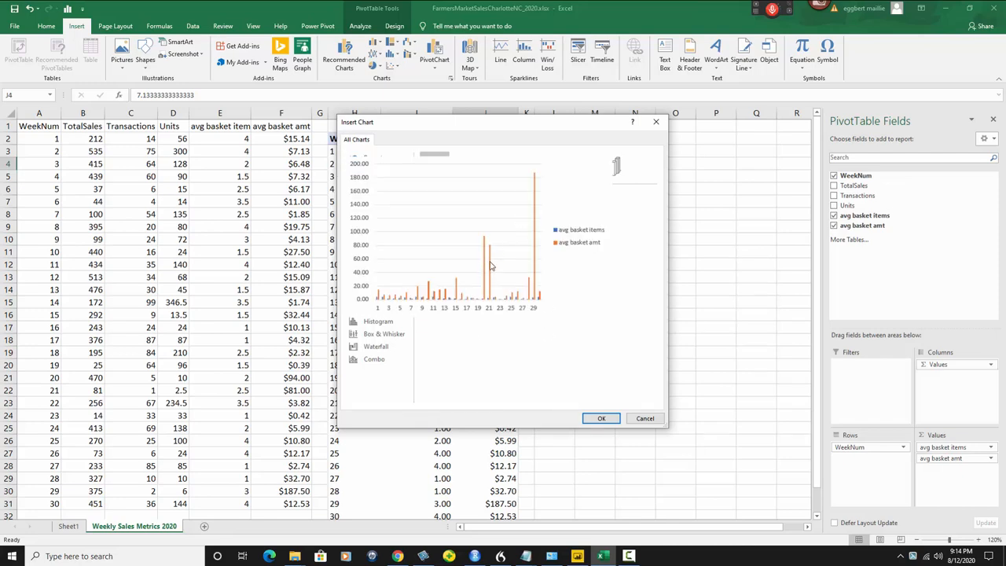
pyautogui.click(602, 417)
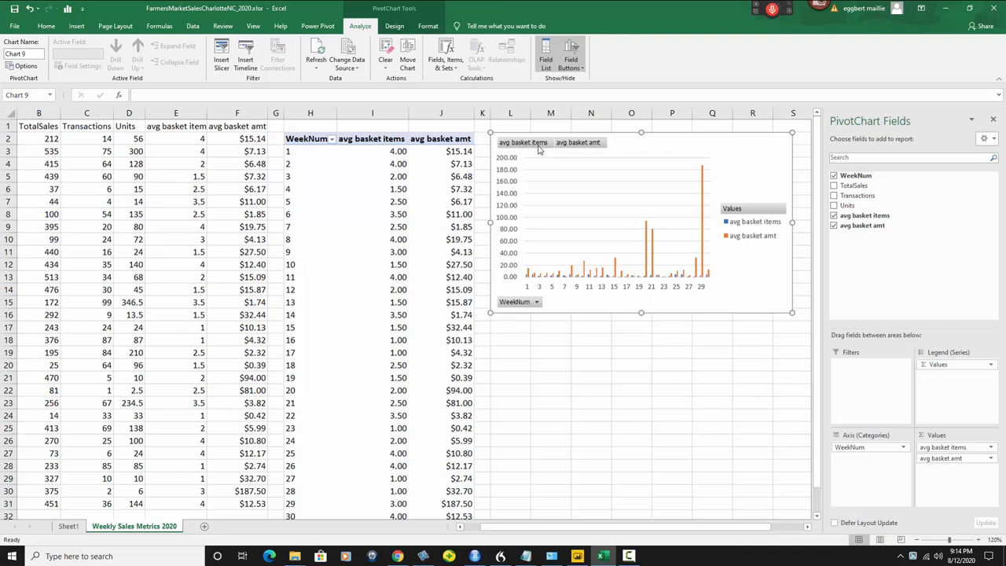
# - Hide all field buttons on the PivotChart
pyautogui.rightClick(579, 142)
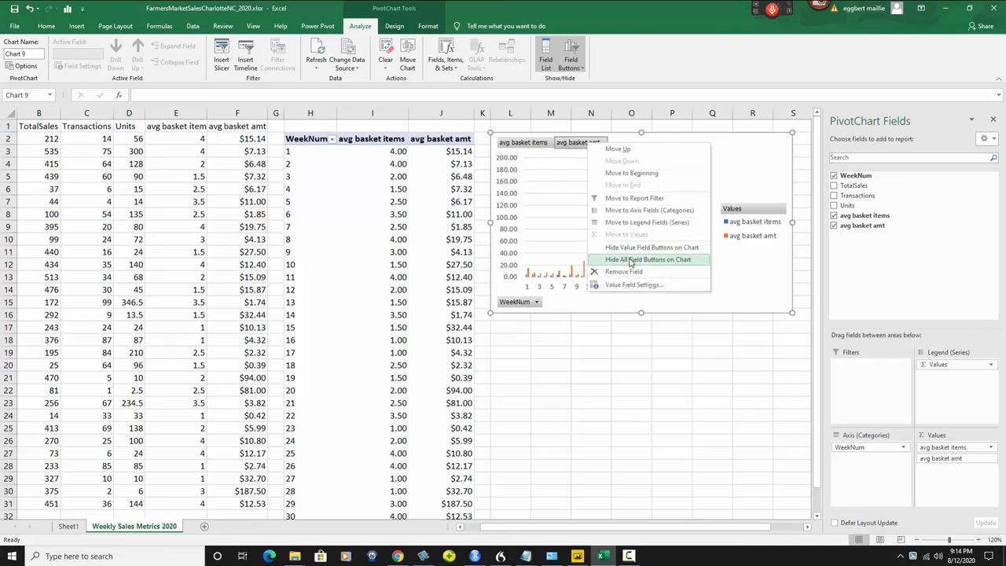
pyautogui.click(649, 259)
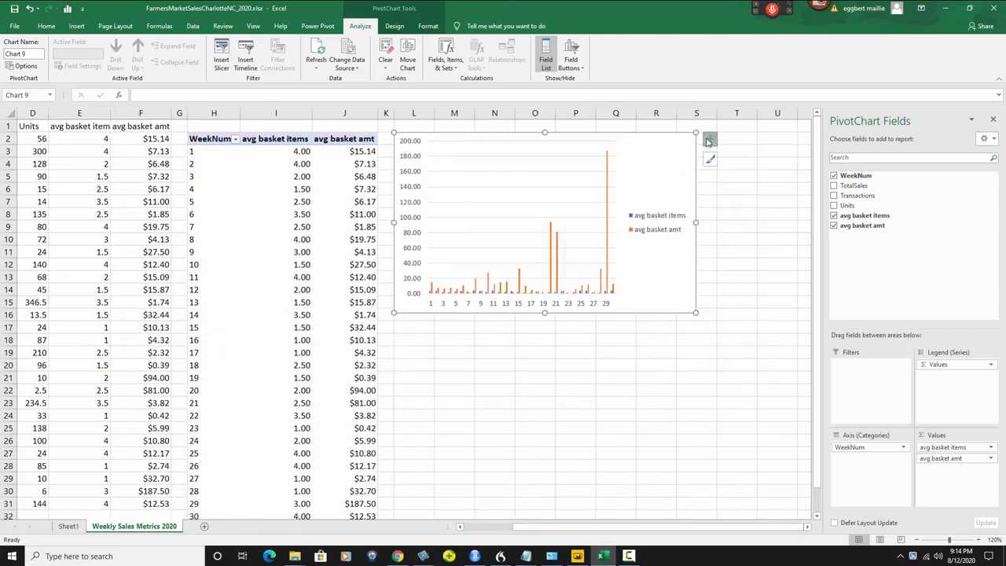
# - Add a chart title reading 'Sales Basket Metrics by Week 2020' to the PivotChart
pyautogui.click(709, 140)
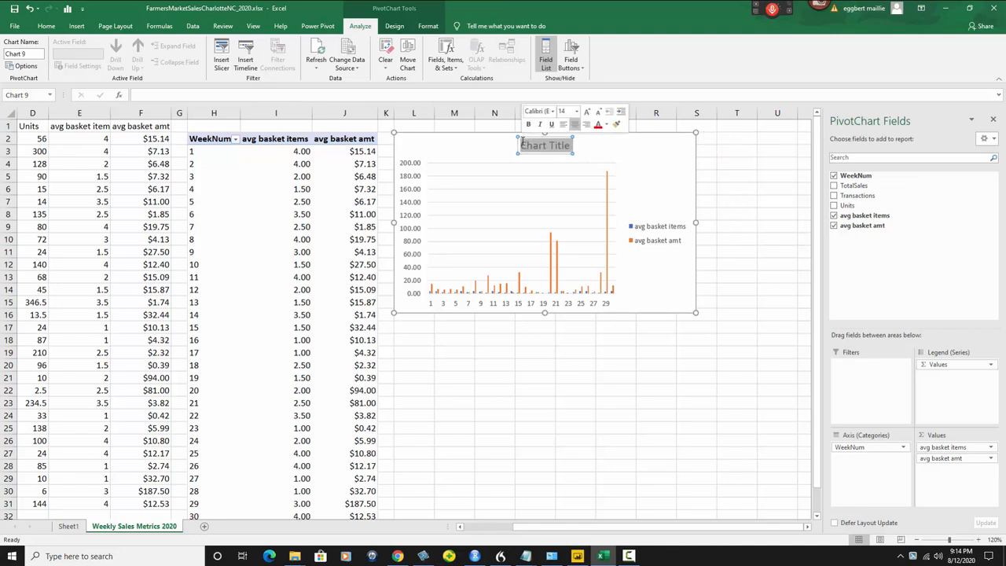
pyautogui.write('Sales Basket Metrics')
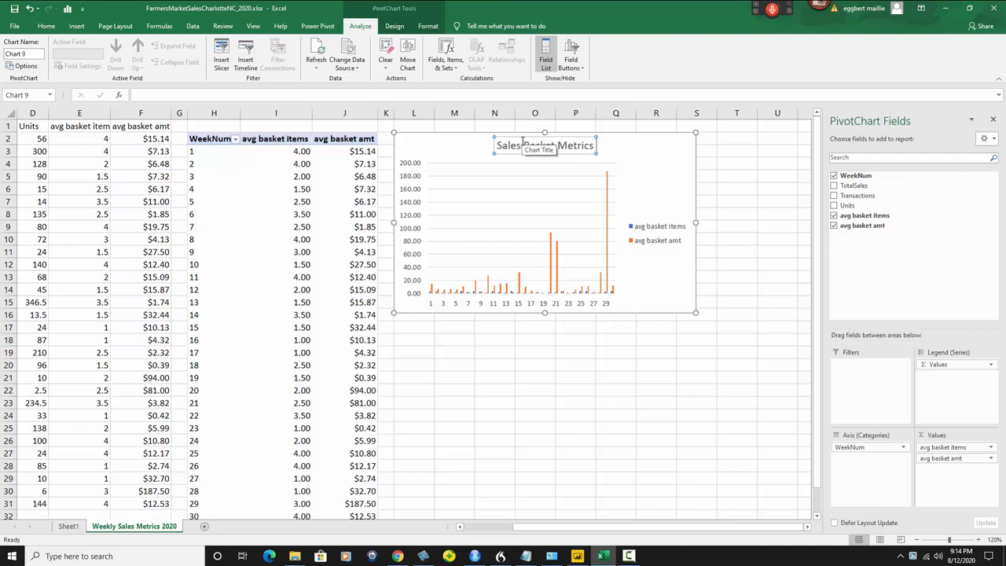
pyautogui.write('by Week 2020')
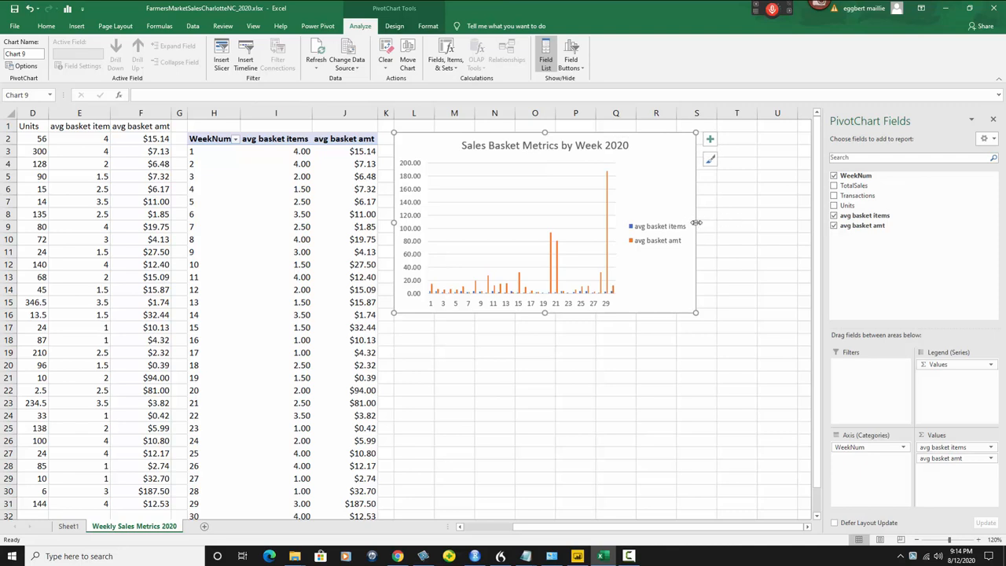
# - Widen the PivotChart to column S so all 30 weeks are labeled
pyautogui.moveTo(696, 223); pyautogui.dragTo(794, 223)
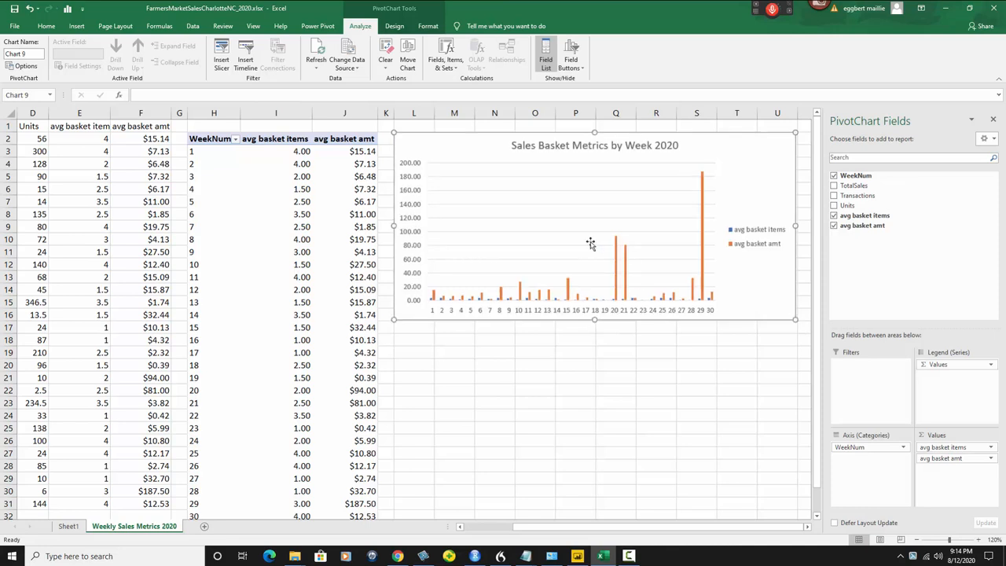
pyautogui.moveTo(590, 242)
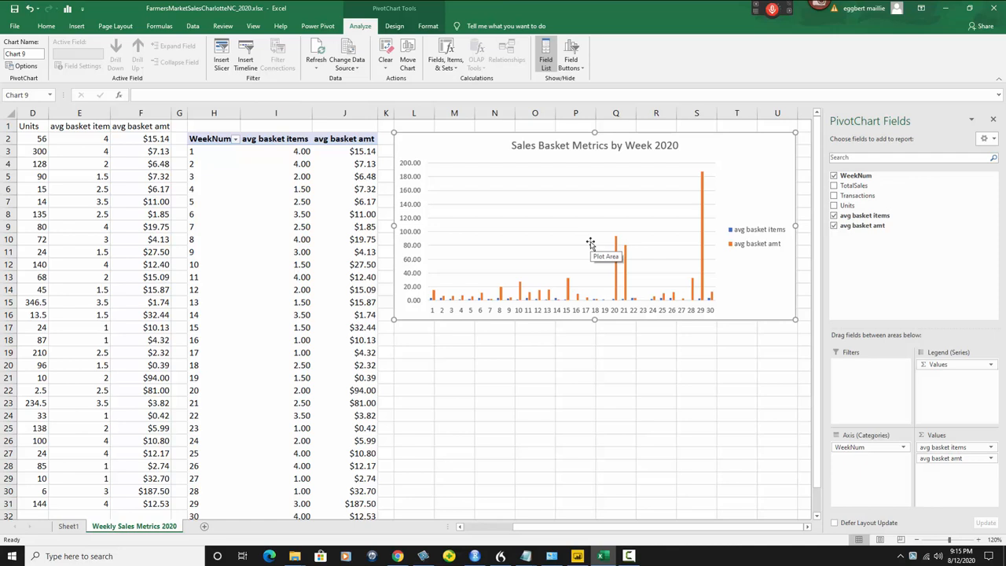
pyautogui.moveTo(418, 220)
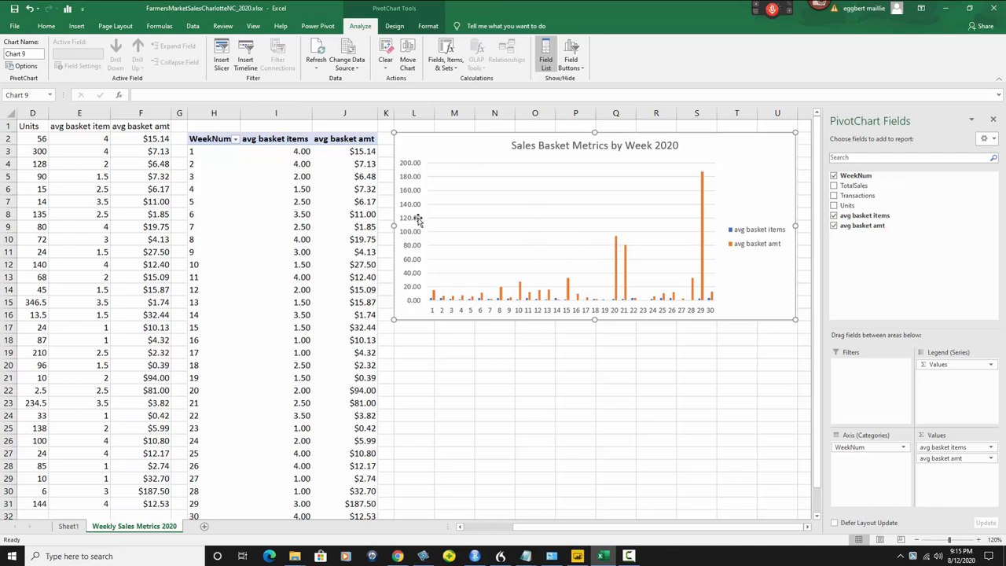
pyautogui.click(79, 113)
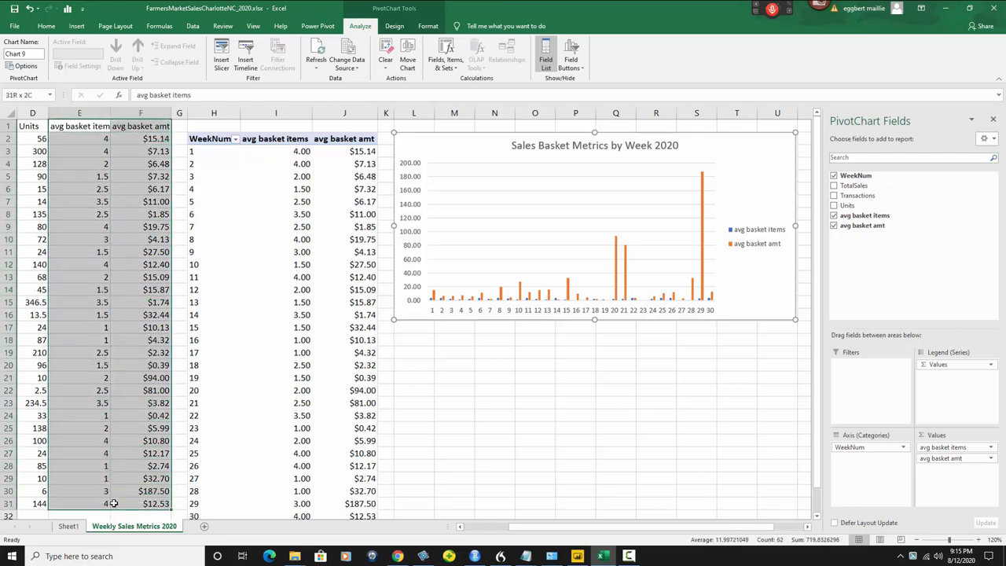
# - Insert a regular clustered column chart of avg basket items and amt from Recommended Charts
pyautogui.click(76, 26)
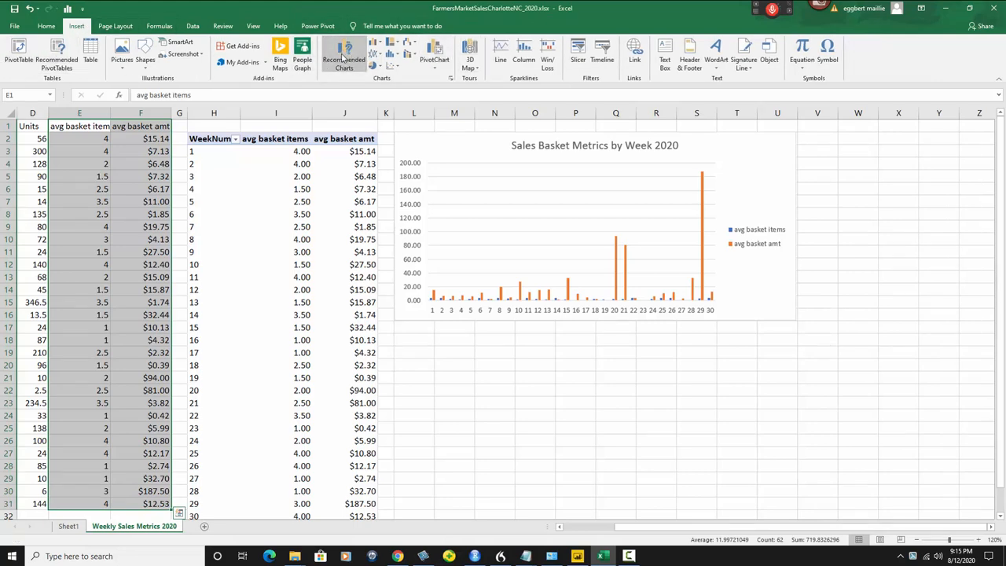
pyautogui.click(343, 55)
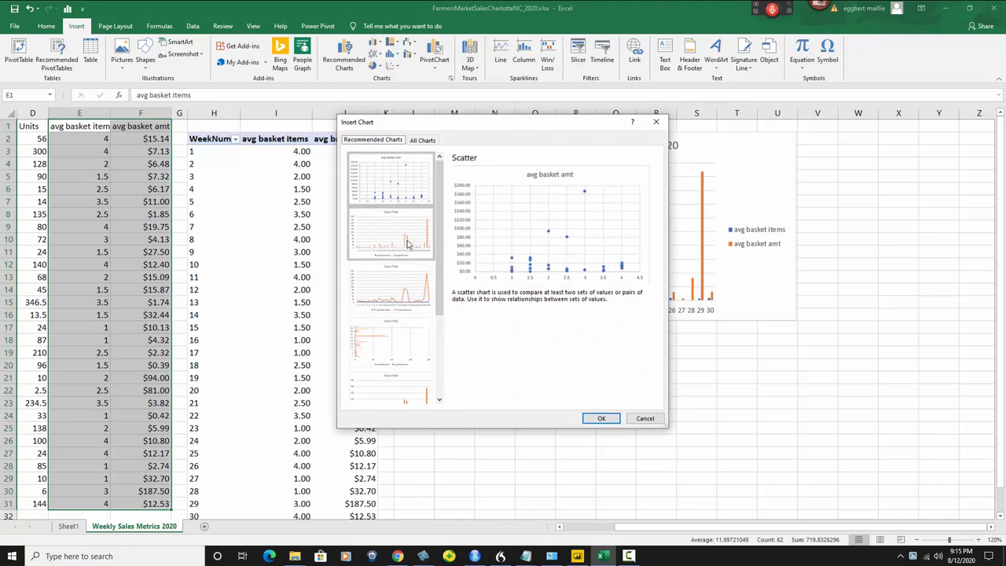
pyautogui.moveTo(379, 219)
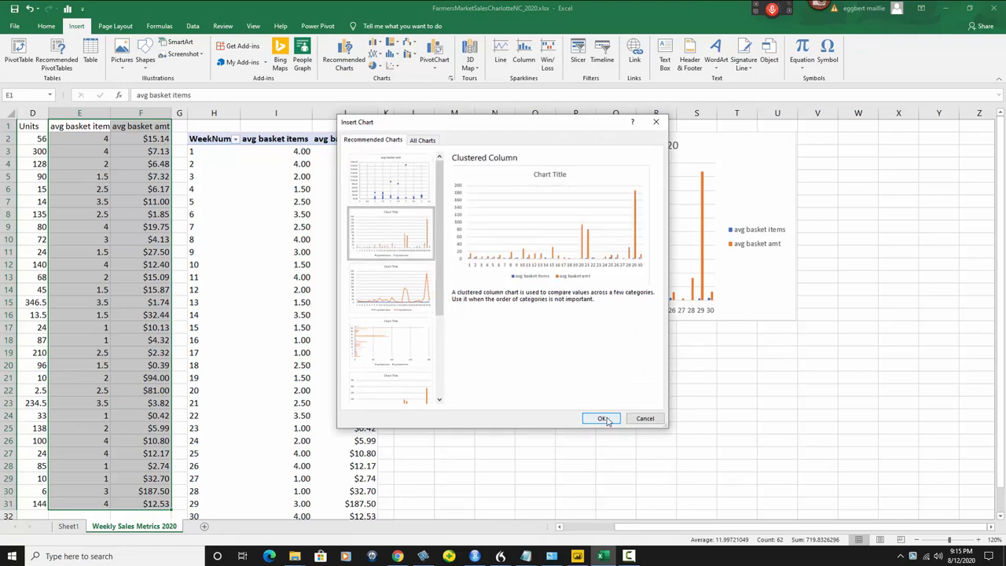
pyautogui.click(602, 418)
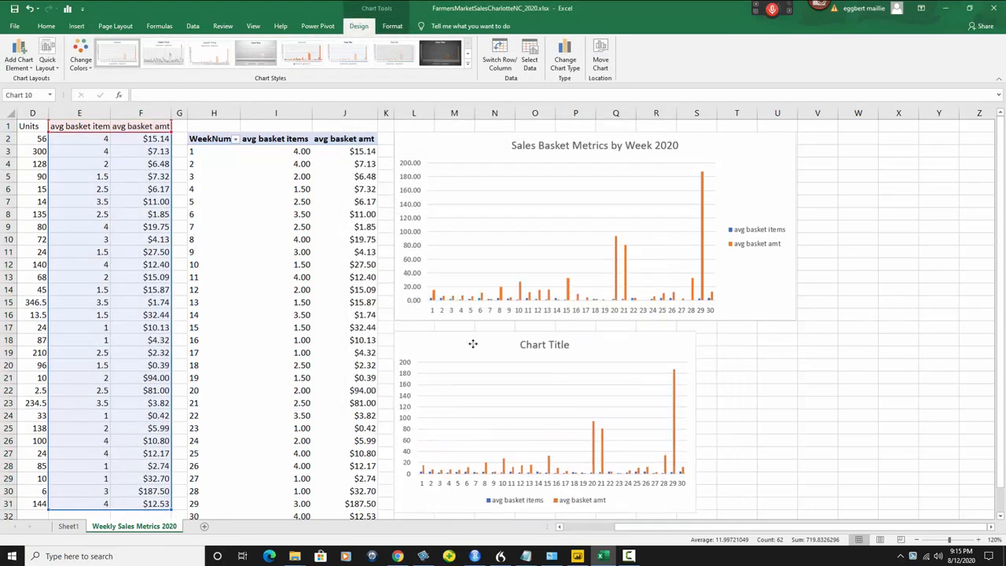
# - Retitle the lower chart 'Sales Basket Metrics by Week' beneath the PivotChart
pyautogui.click(544, 425)
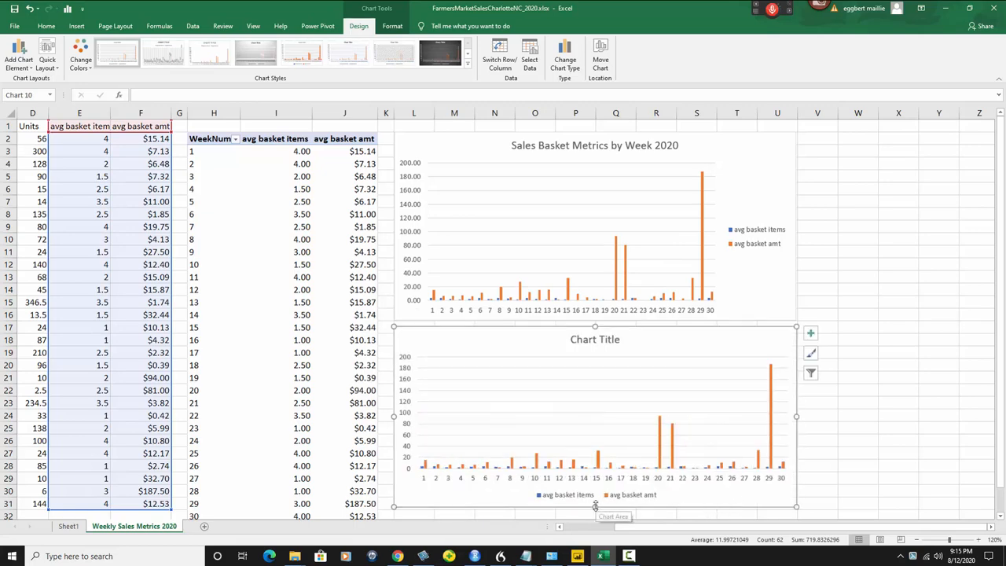
pyautogui.scroll(-3)
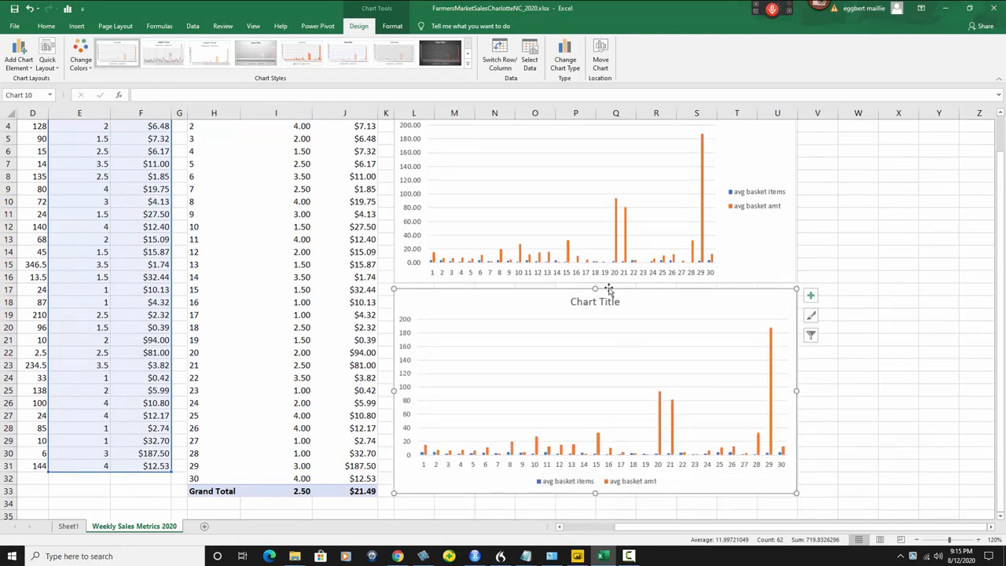
pyautogui.click(595, 301)
pyautogui.write('Sales Basket Metrics by Week')
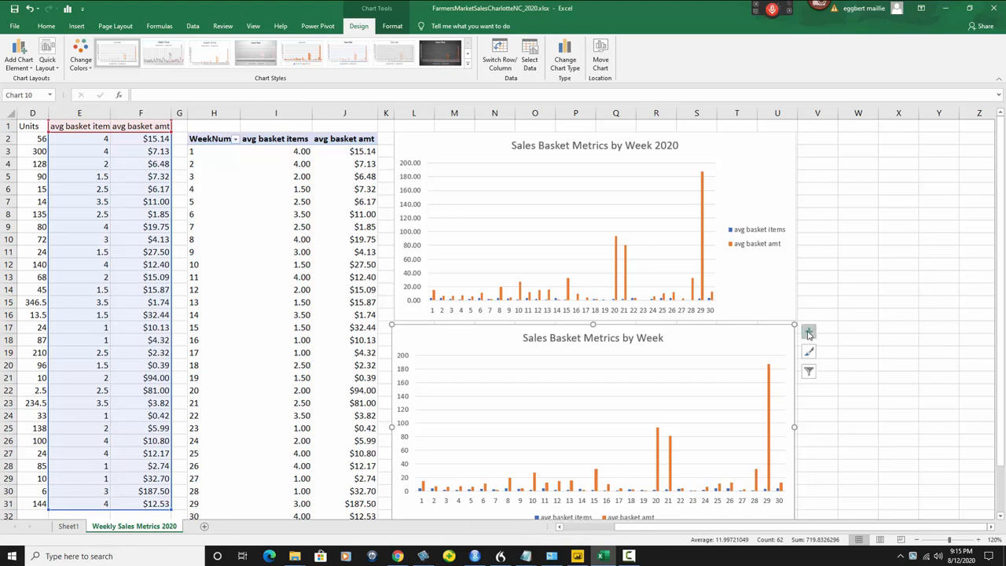
# - Turn on the lower chart's legend for avg basket items and amt, positioned on the right
pyautogui.click(809, 331)
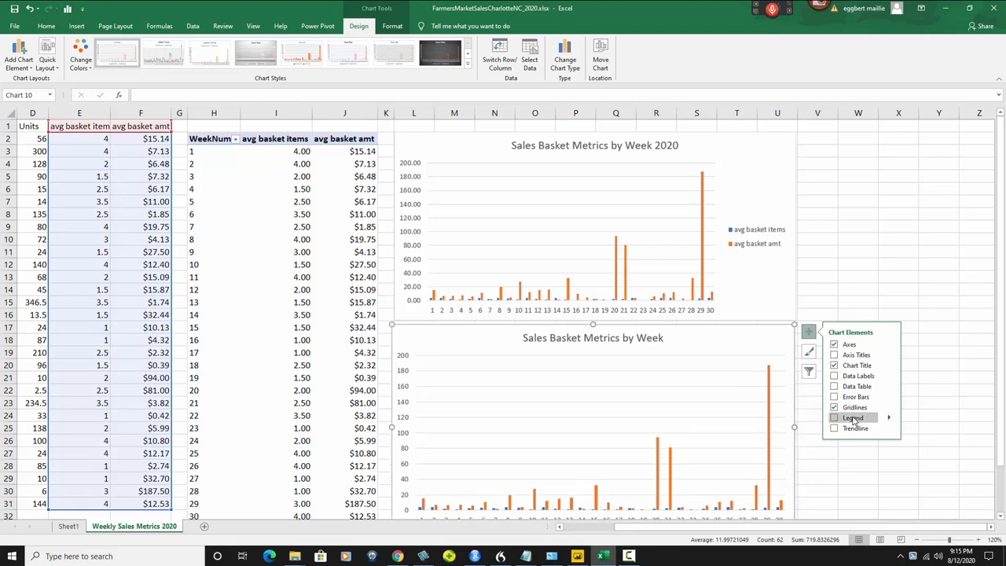
pyautogui.click(834, 418)
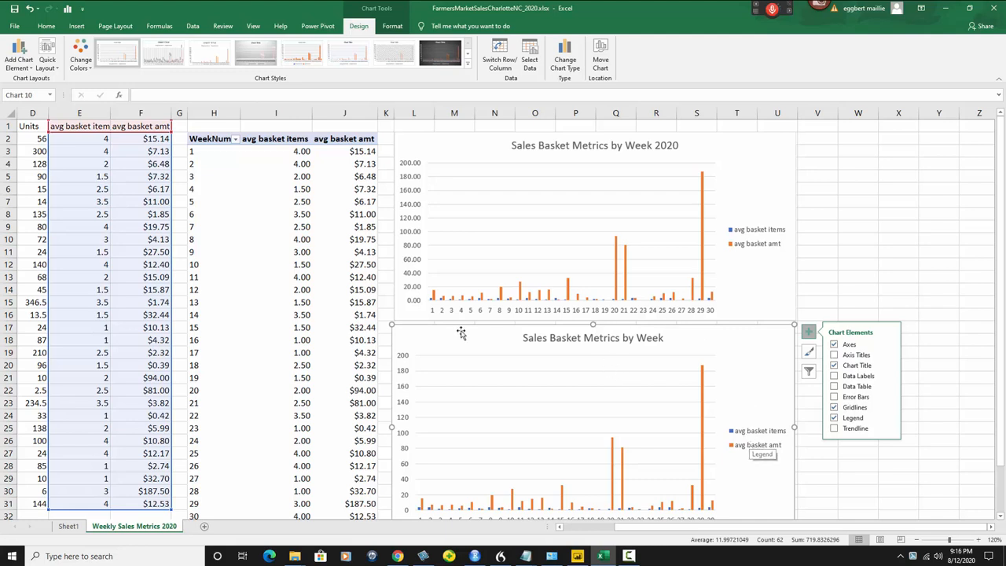
pyautogui.moveTo(415, 176)
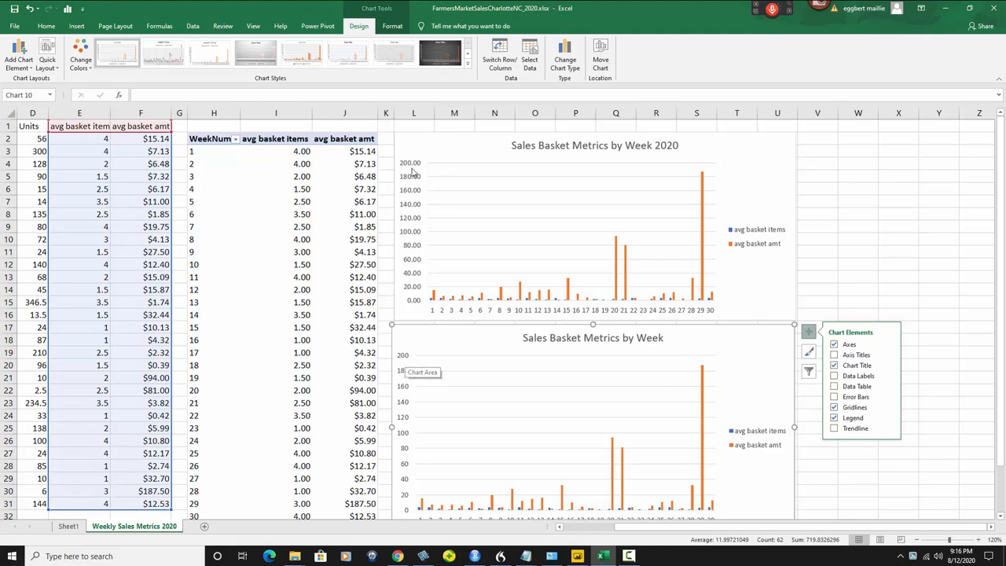
pyautogui.moveTo(403, 431)
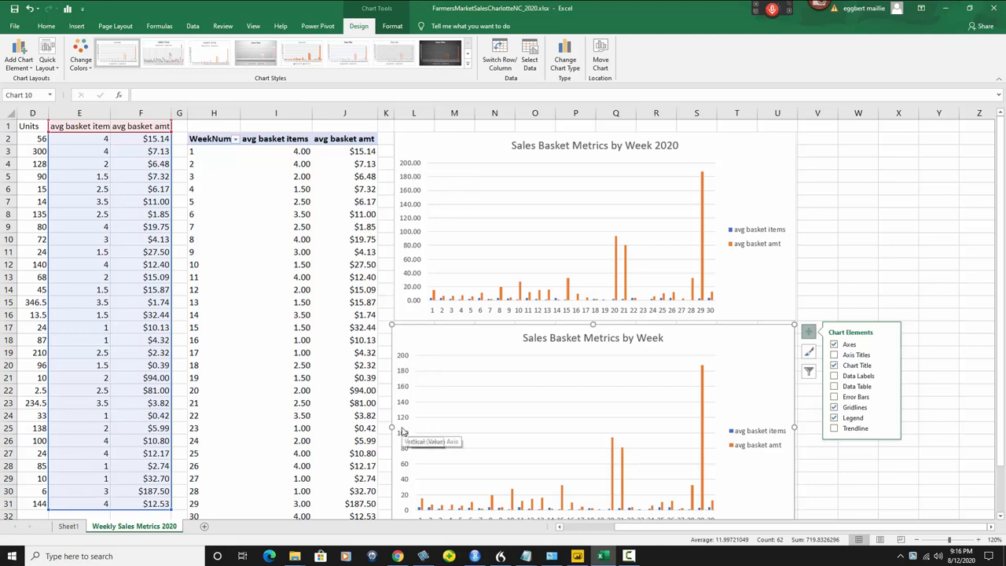
pyautogui.moveTo(707, 354)
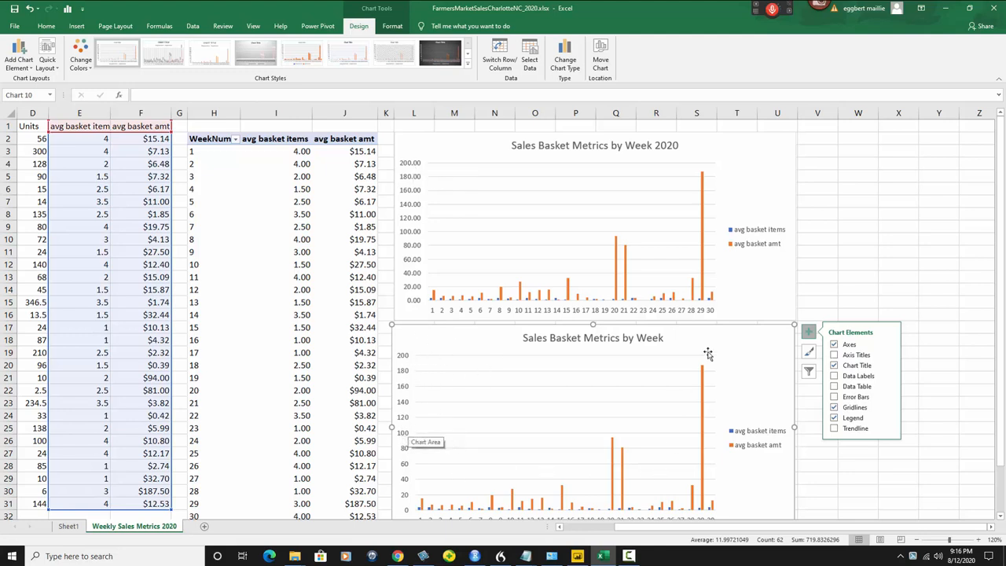
pyautogui.moveTo(215, 152)
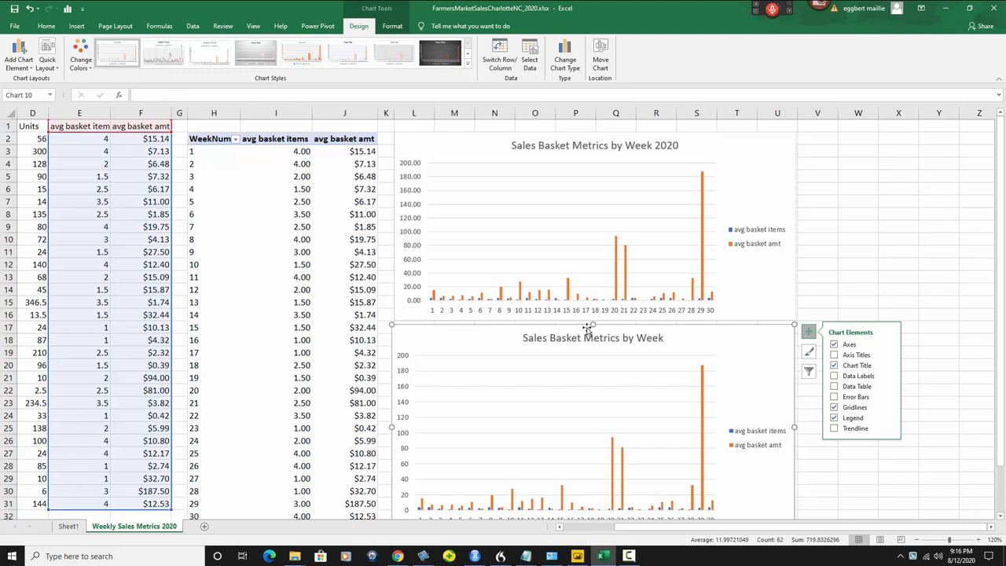
pyautogui.moveTo(755, 356)
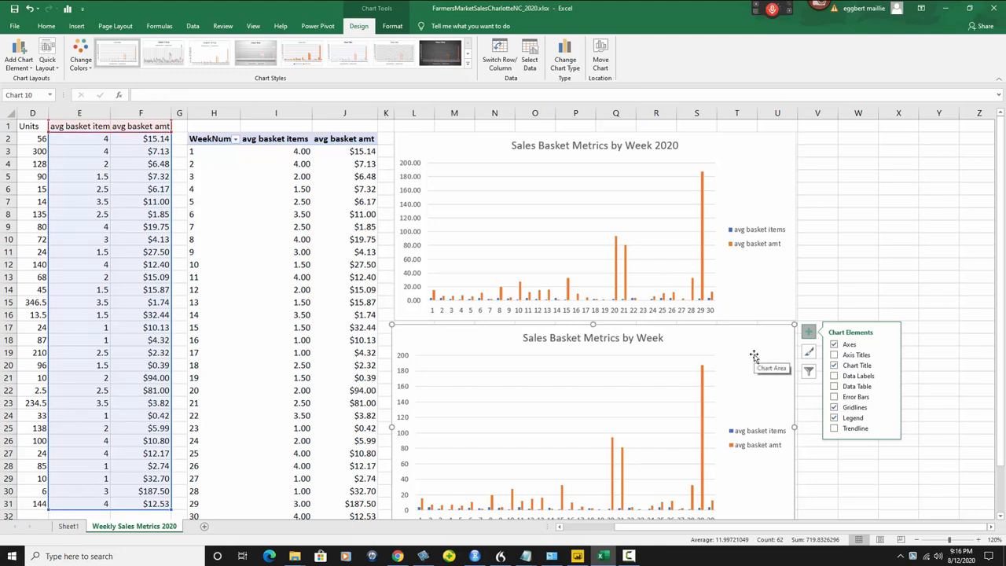
pyautogui.moveTo(469, 282)
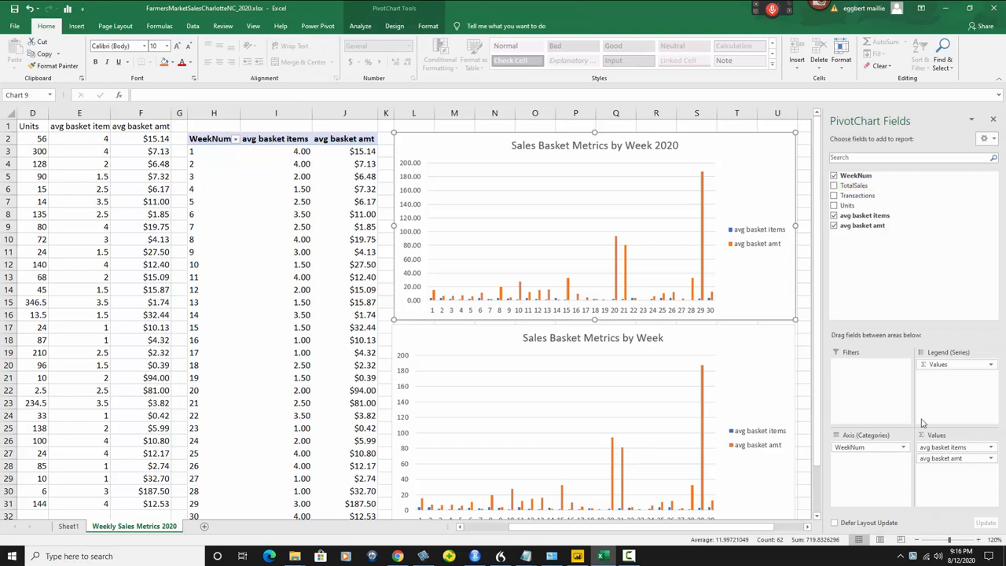
pyautogui.moveTo(539, 364)
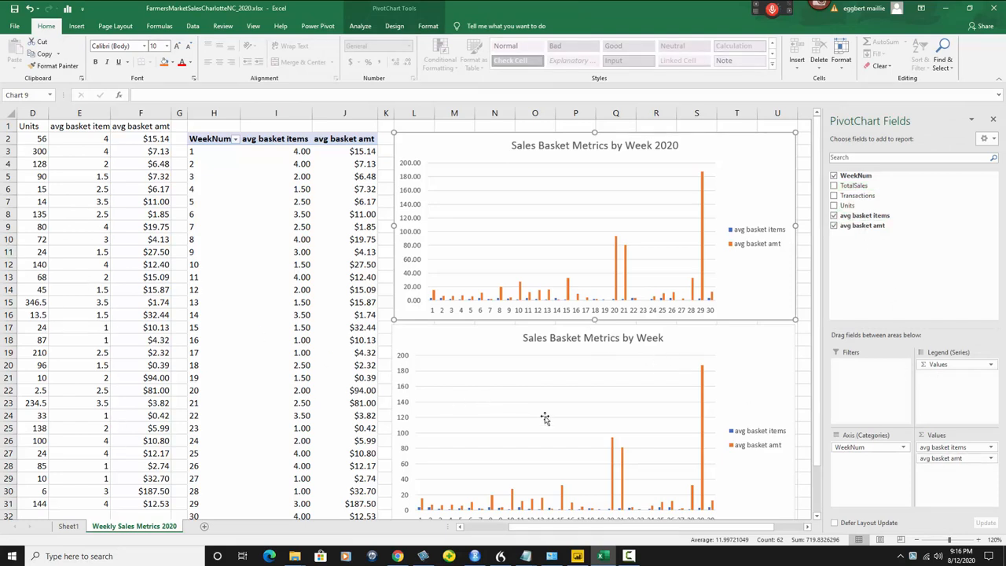
pyautogui.moveTo(525, 556)
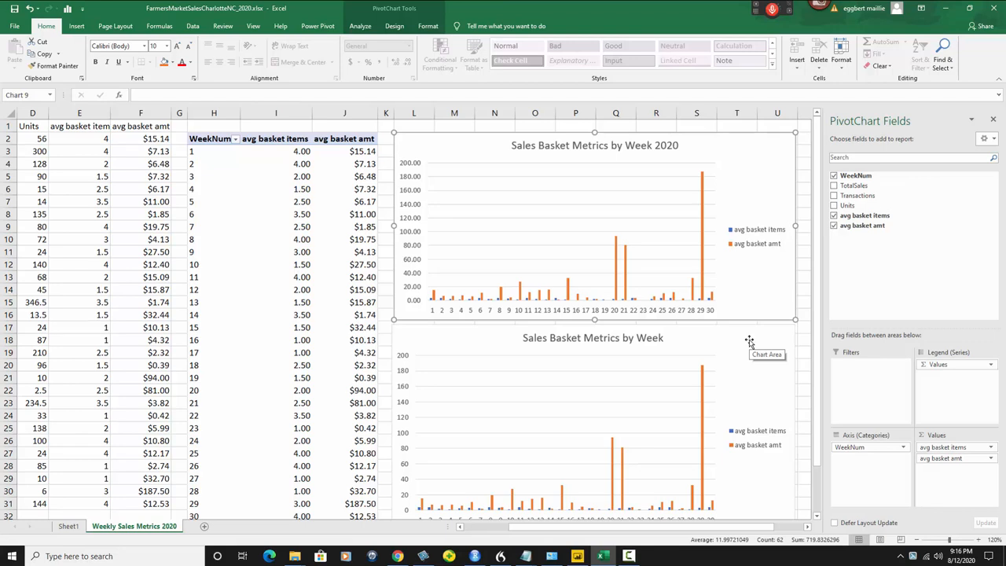
pyautogui.moveTo(208, 240)
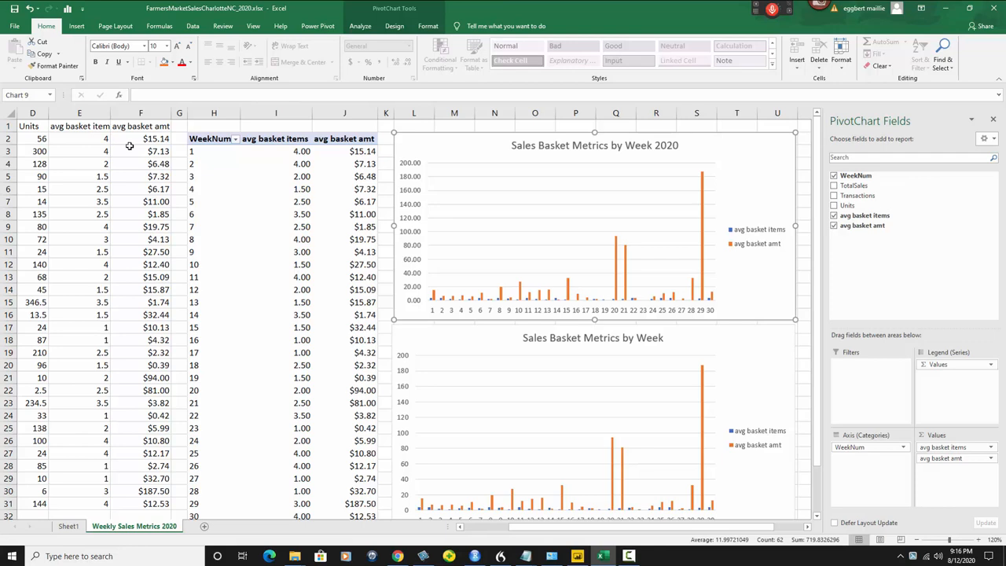
pyautogui.moveTo(364, 159)
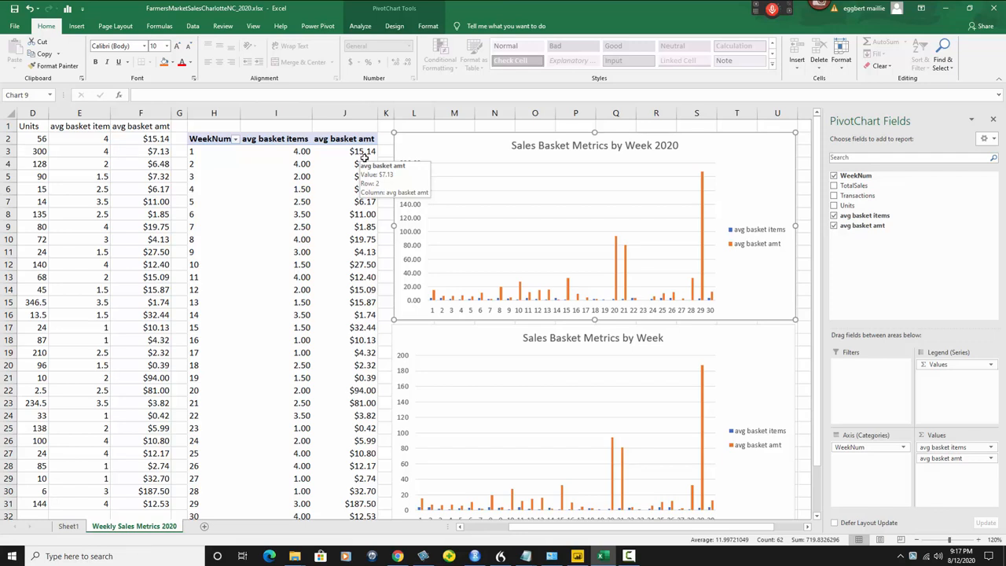
pyautogui.moveTo(540, 279)
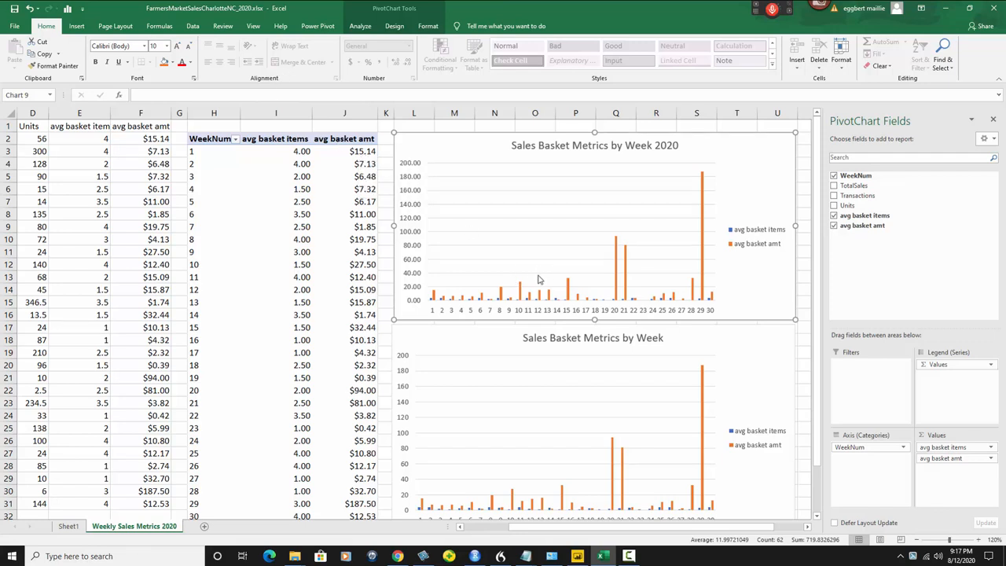
pyautogui.moveTo(527, 246)
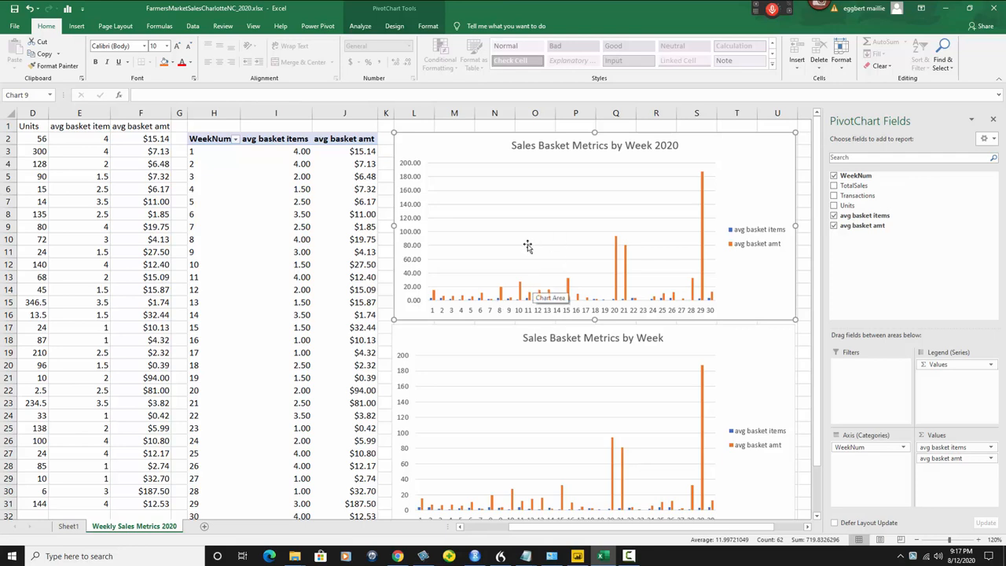
pyautogui.moveTo(593, 324)
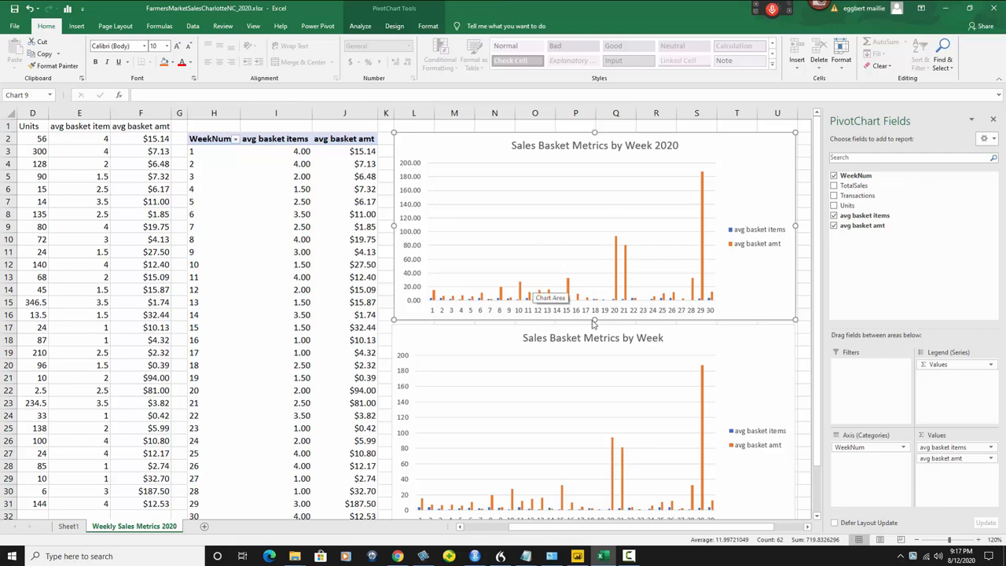
pyautogui.moveTo(624, 265)
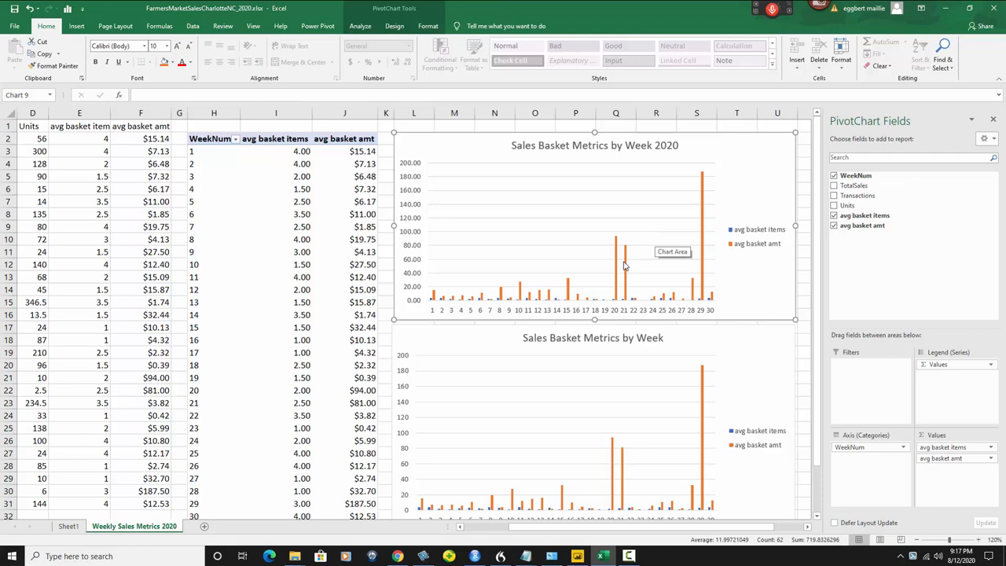
pyautogui.moveTo(647, 304)
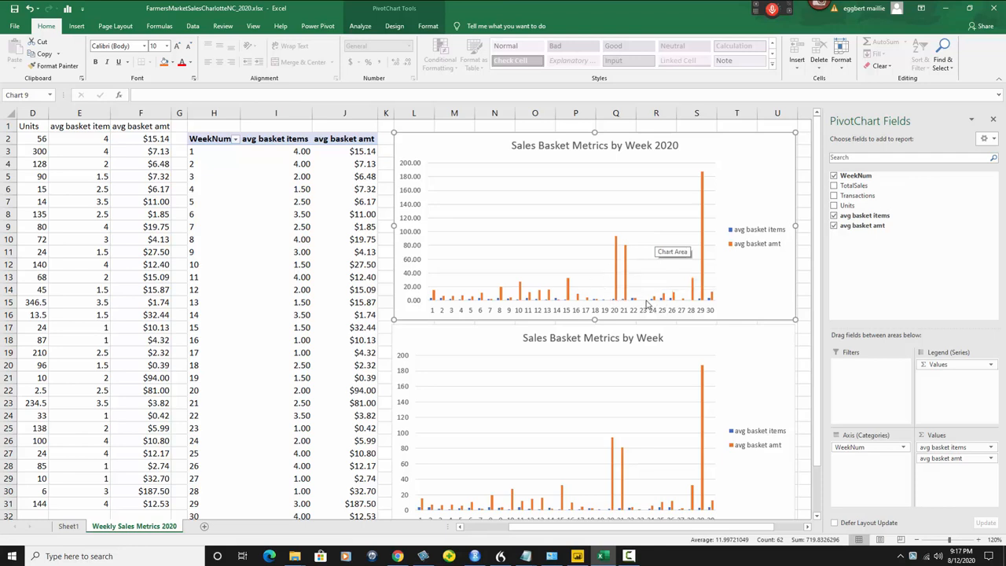
pyautogui.moveTo(601, 309)
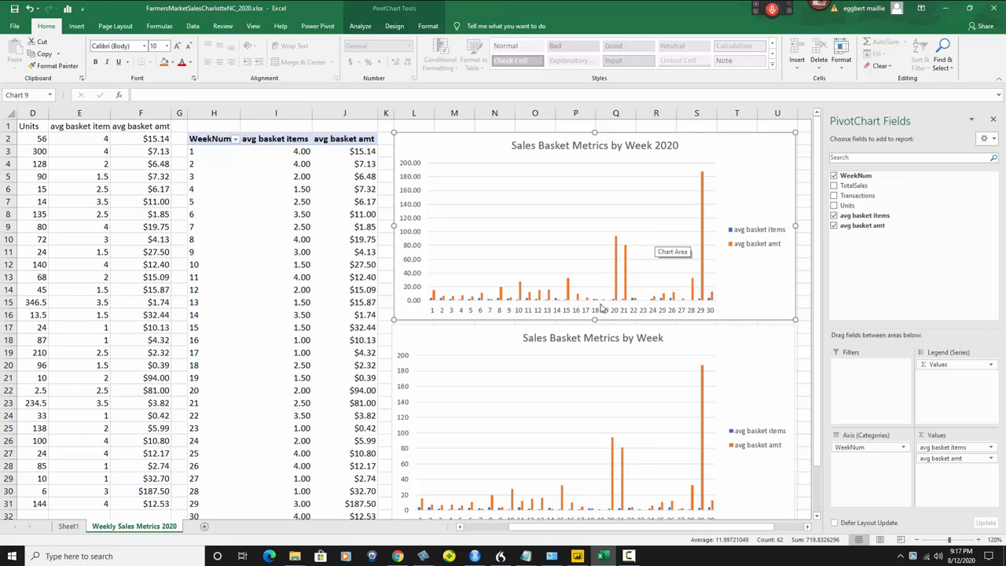
pyautogui.moveTo(605, 310)
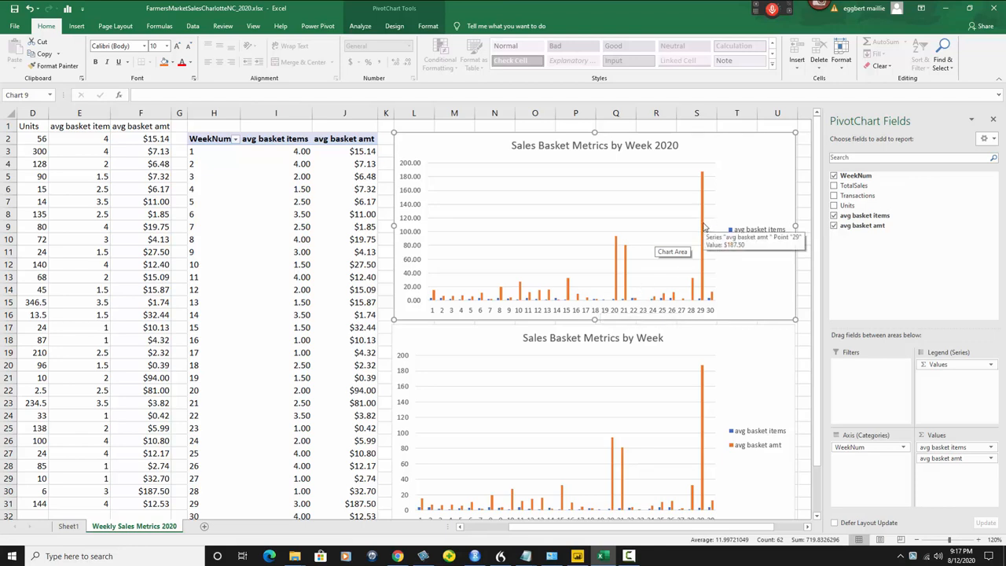
pyautogui.moveTo(707, 186)
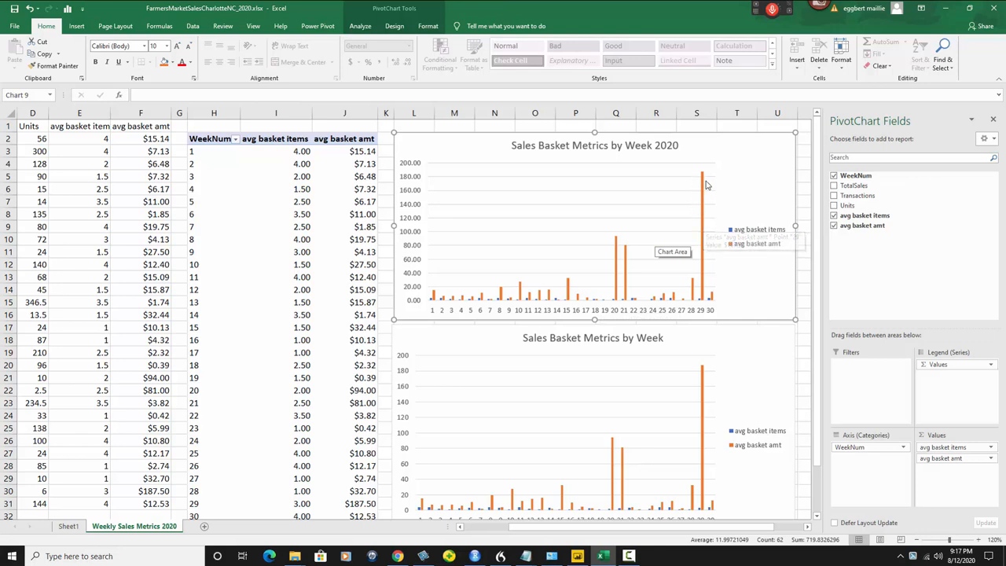
pyautogui.moveTo(705, 200)
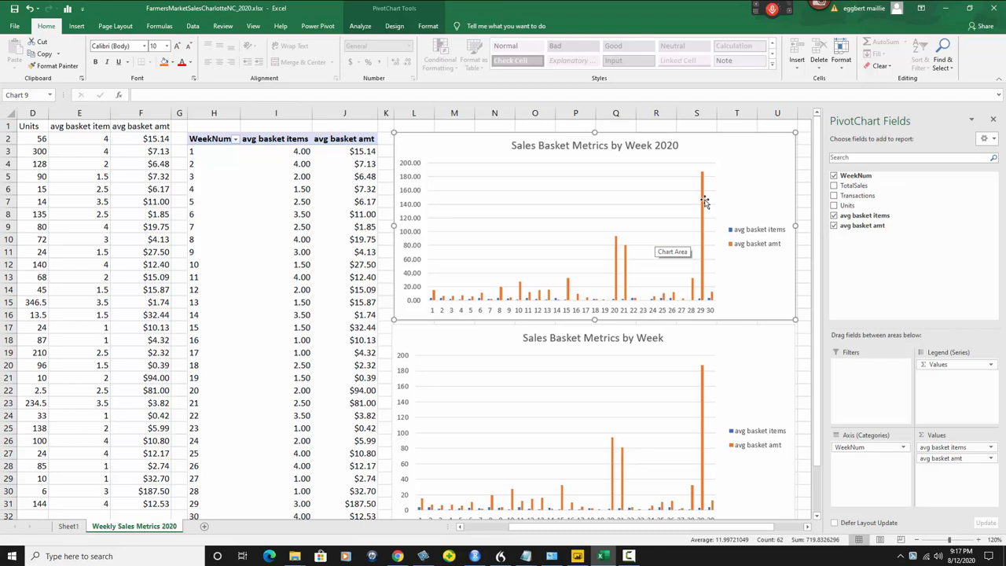
pyautogui.moveTo(700, 305)
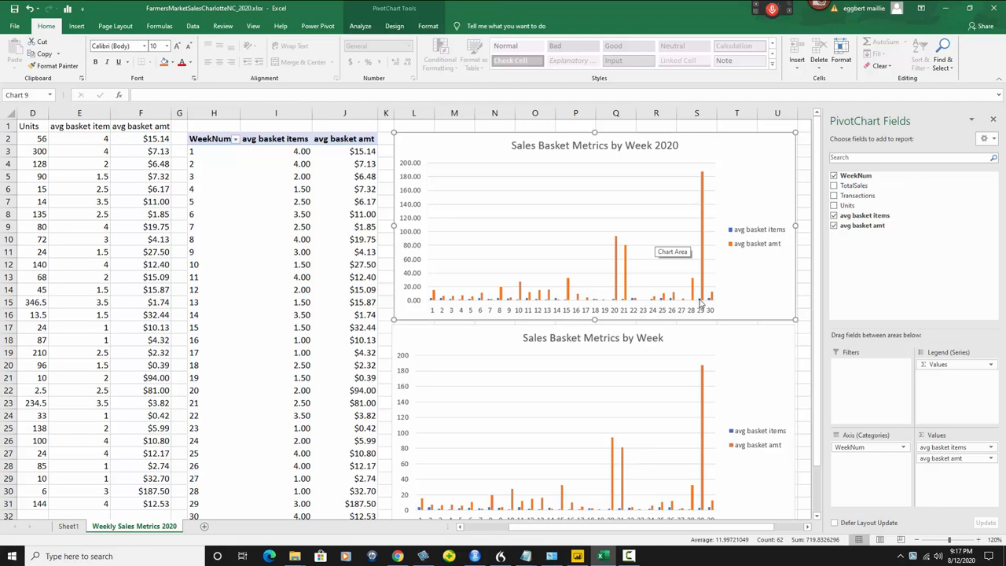
pyautogui.moveTo(695, 263)
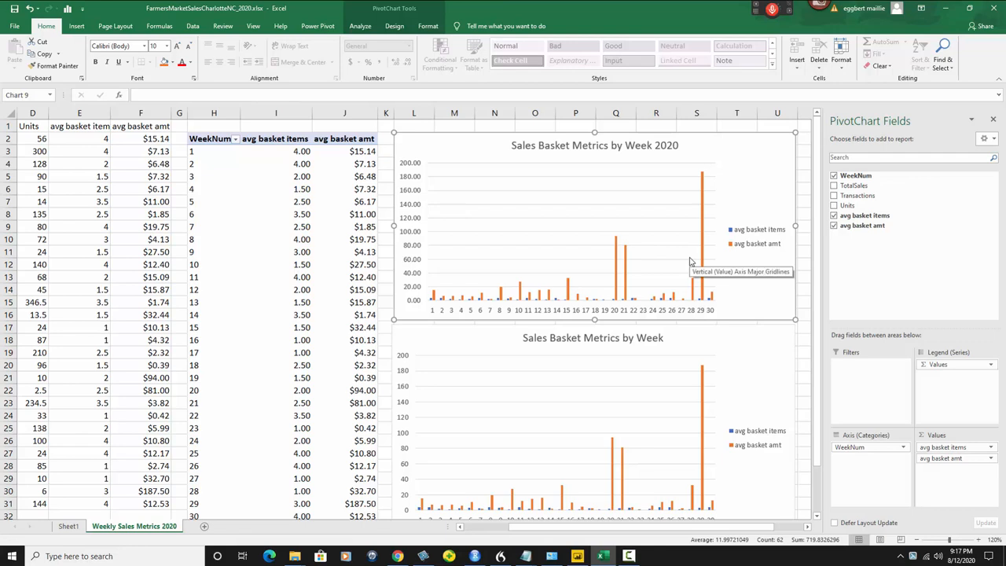